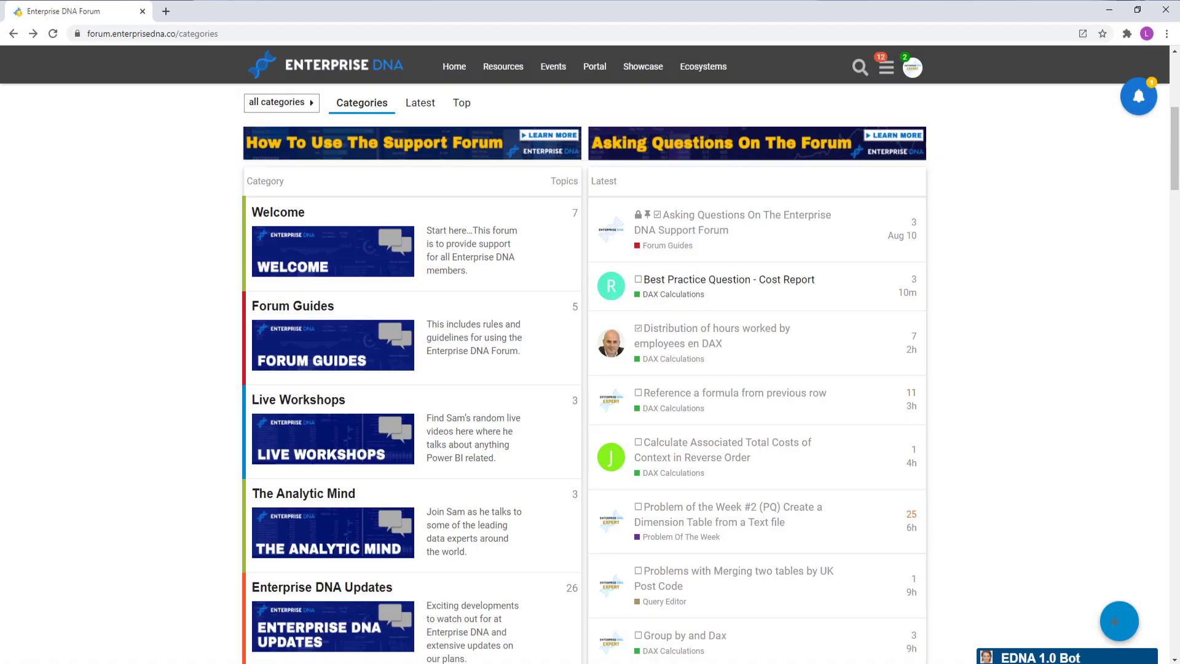
mouse_move(495, 247)
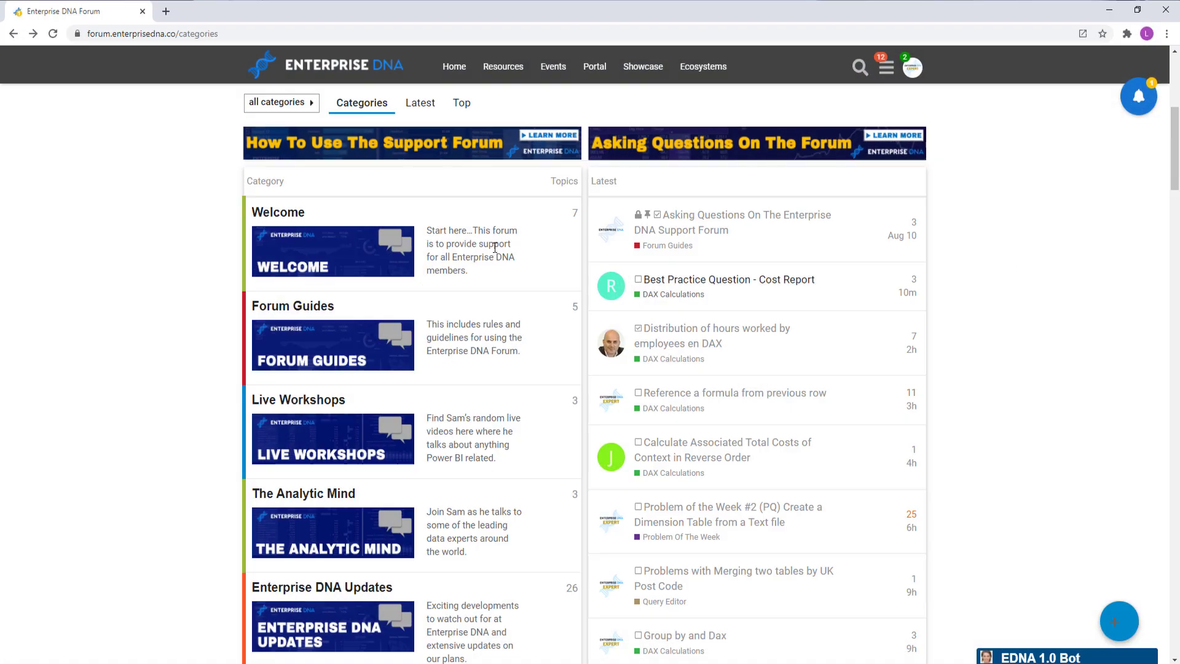
Scroll the forum Categories page down and enter the Problem Of The Week category.
scroll("down", 3)
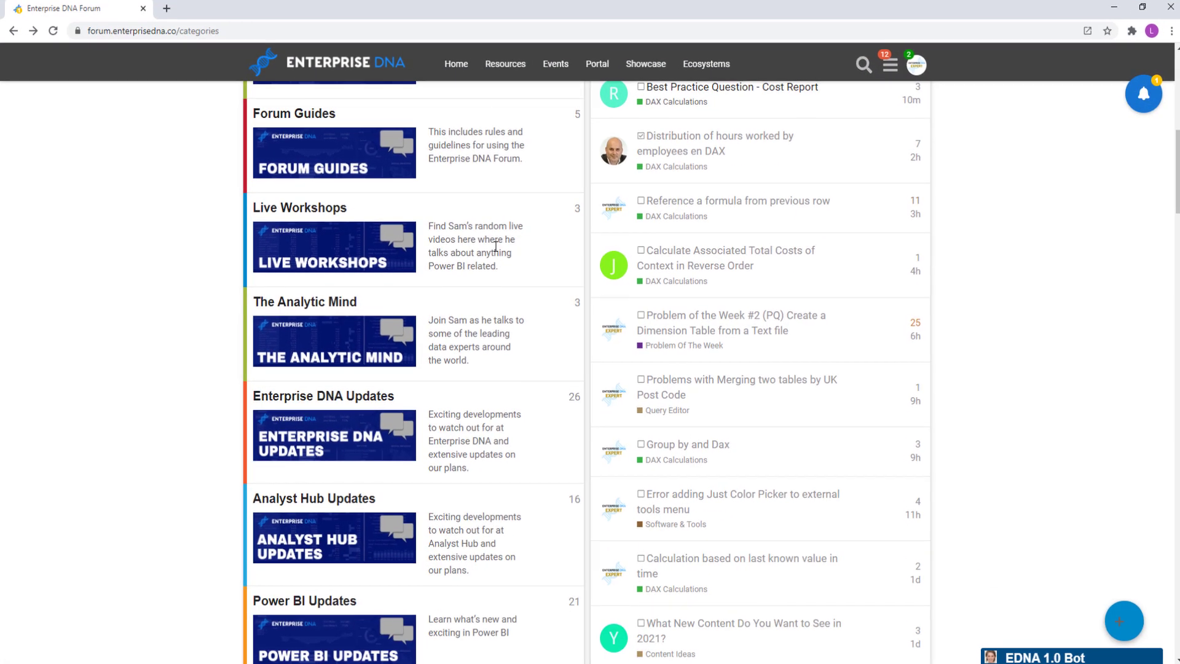
scroll("down", 3)
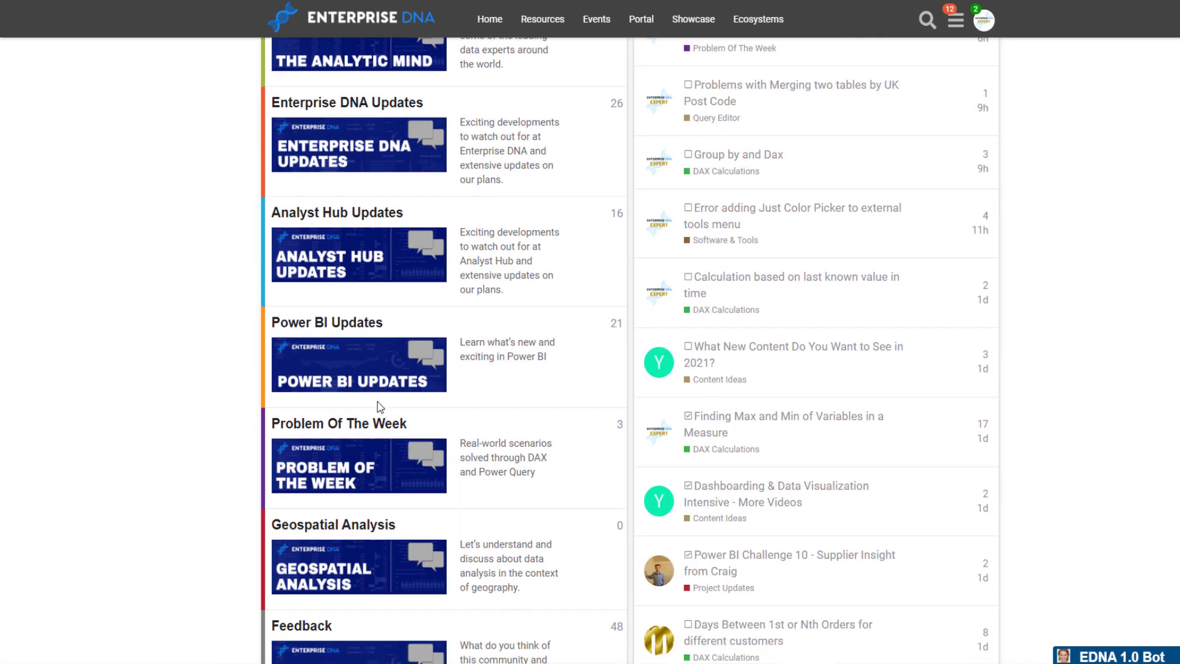
left_click(339, 423)
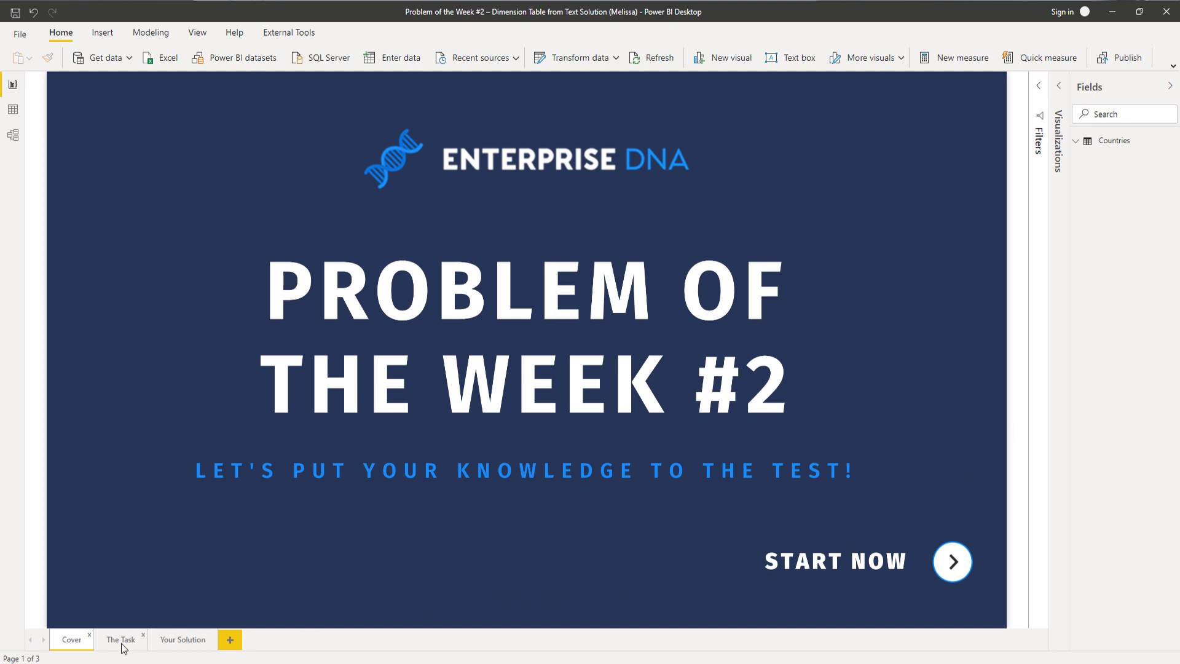
left_click(121, 639)
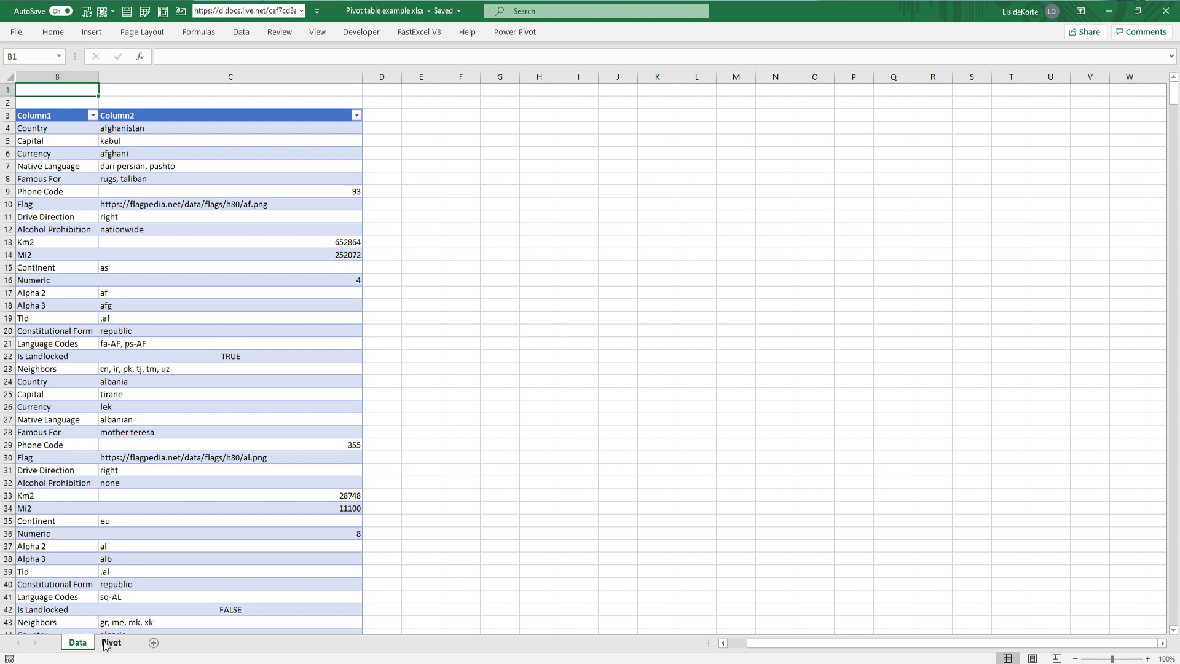
On the Pivot sheet, place Column1 attributes as pivot columns and count Column2 as values.
left_click(111, 643)
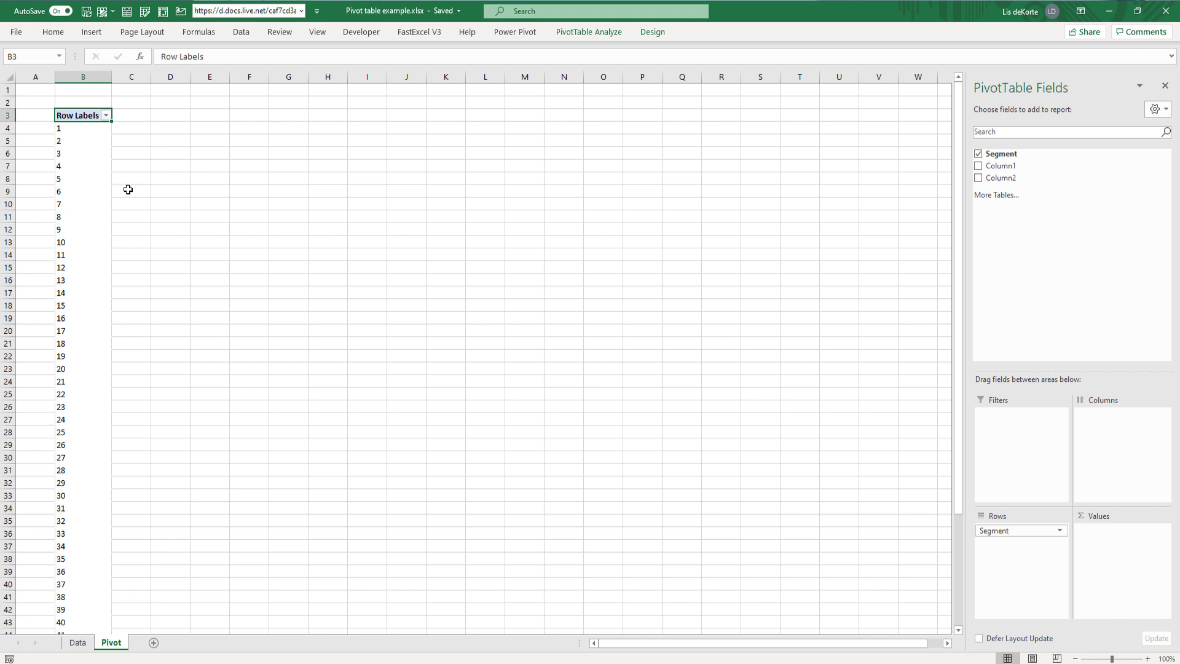
mouse_move(999, 166)
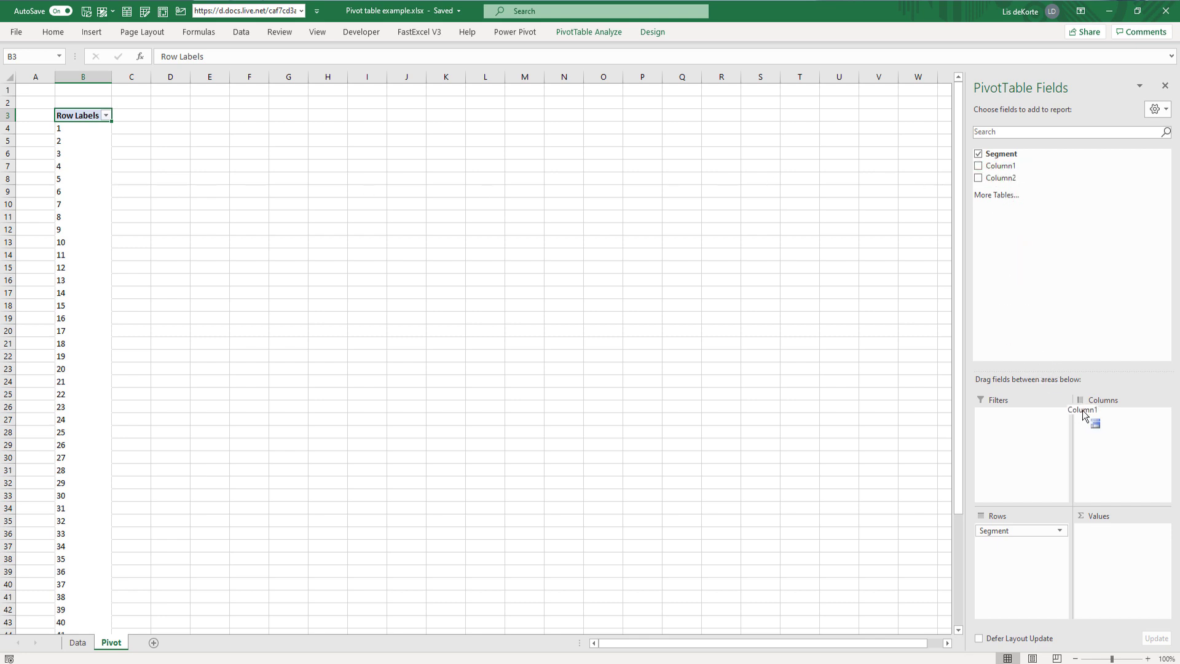
left_click(979, 166)
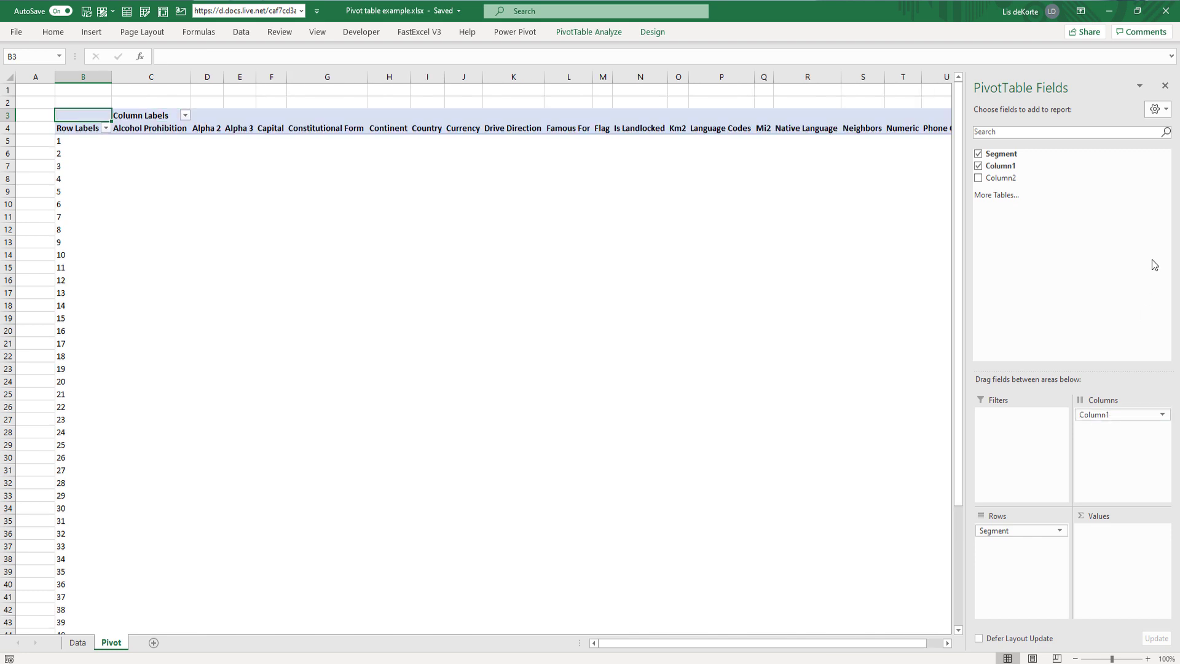
mouse_move(1001, 177)
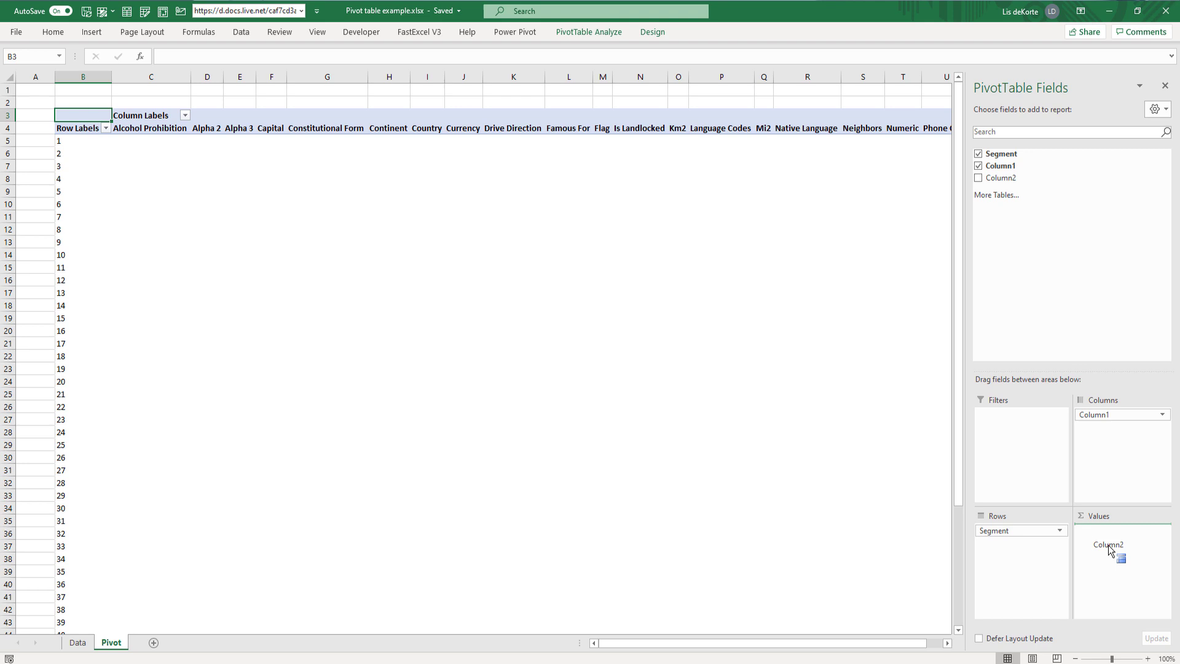
left_click(980, 177)
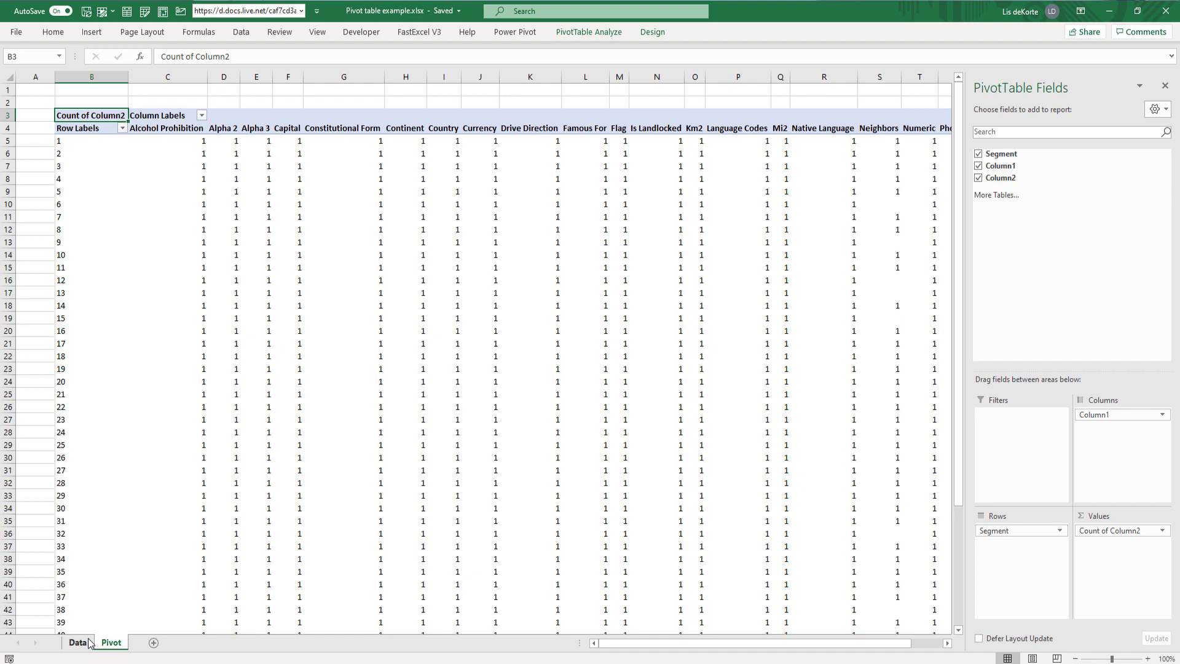
Return to the stacked Data sheet before heading back to the Power BI task page.
left_click(78, 642)
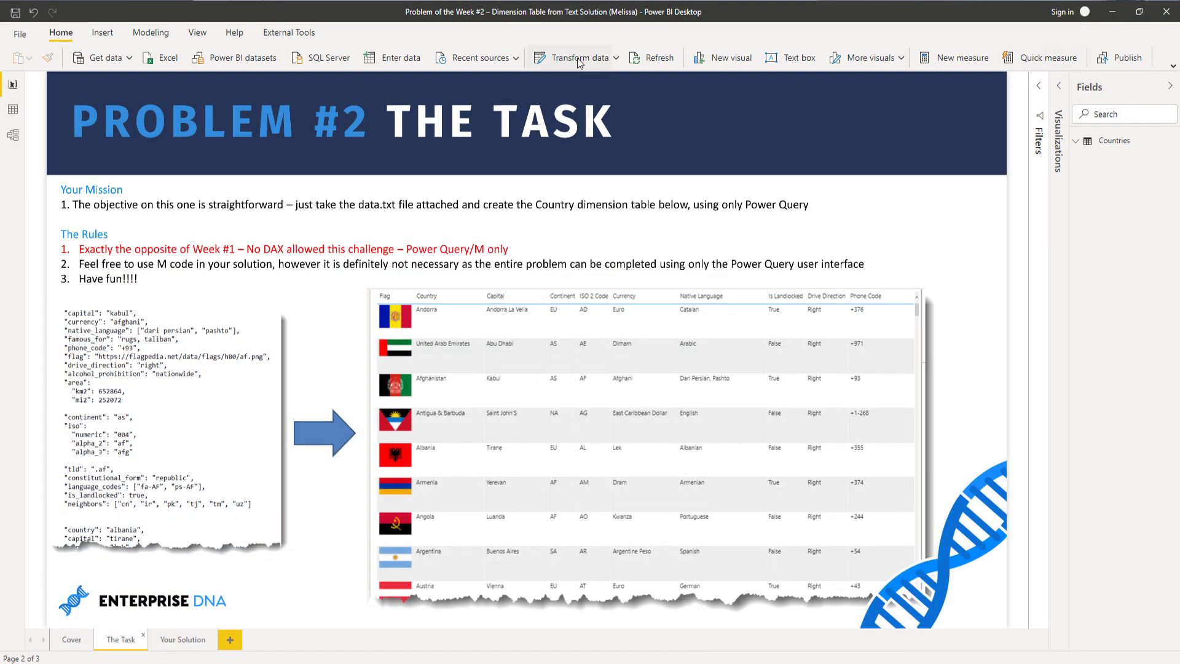
Launch Transform data to reach the query editor with the FileLocation parameter.
left_click(586, 58)
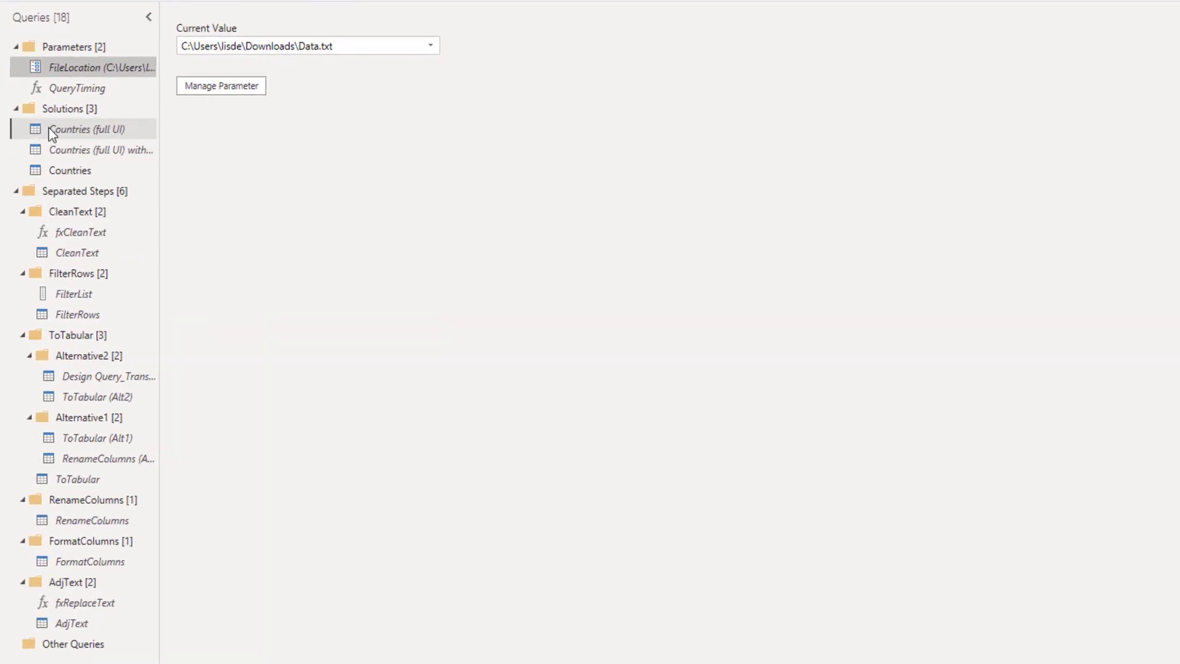
Select the Countries (full UI) query to preview the finished country table.
left_click(86, 130)
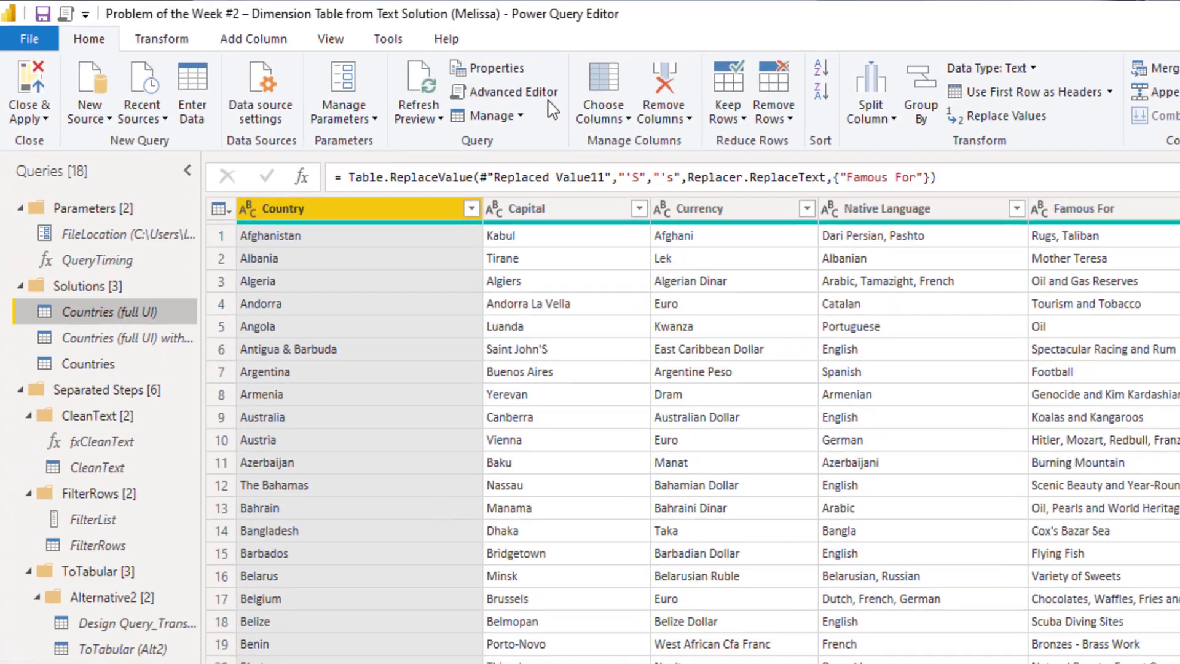
Review the M code of Countries (full UI), then of Countries (full UI) with Comments, in Advanced Editor.
left_click(504, 92)
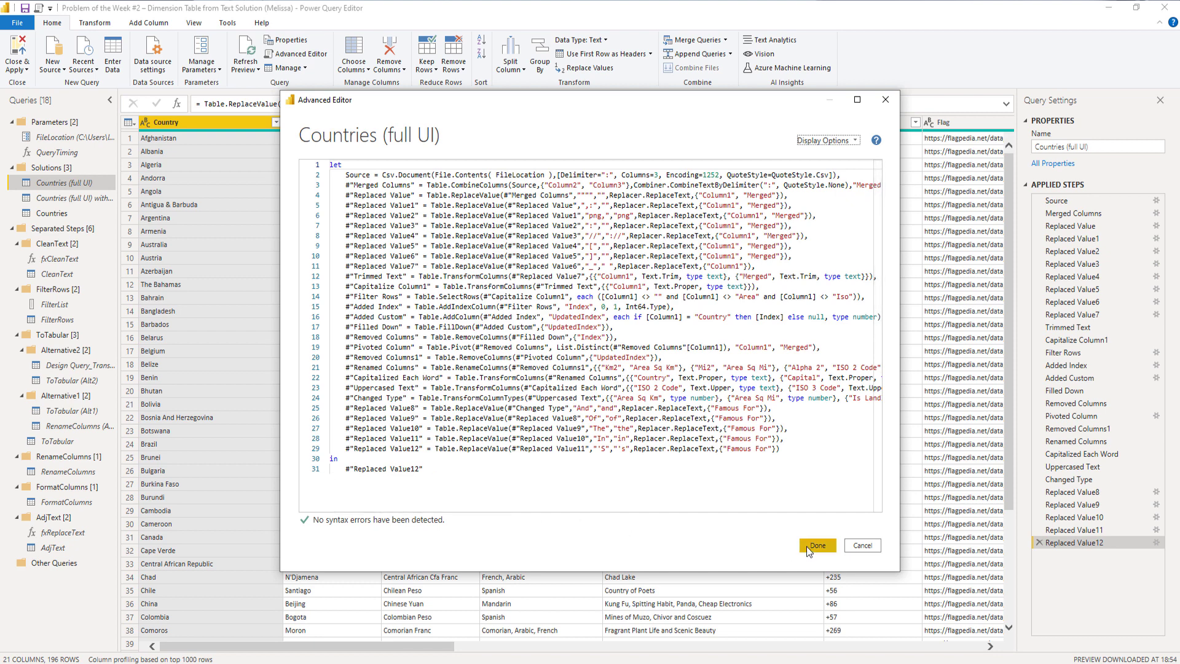
left_click(816, 545)
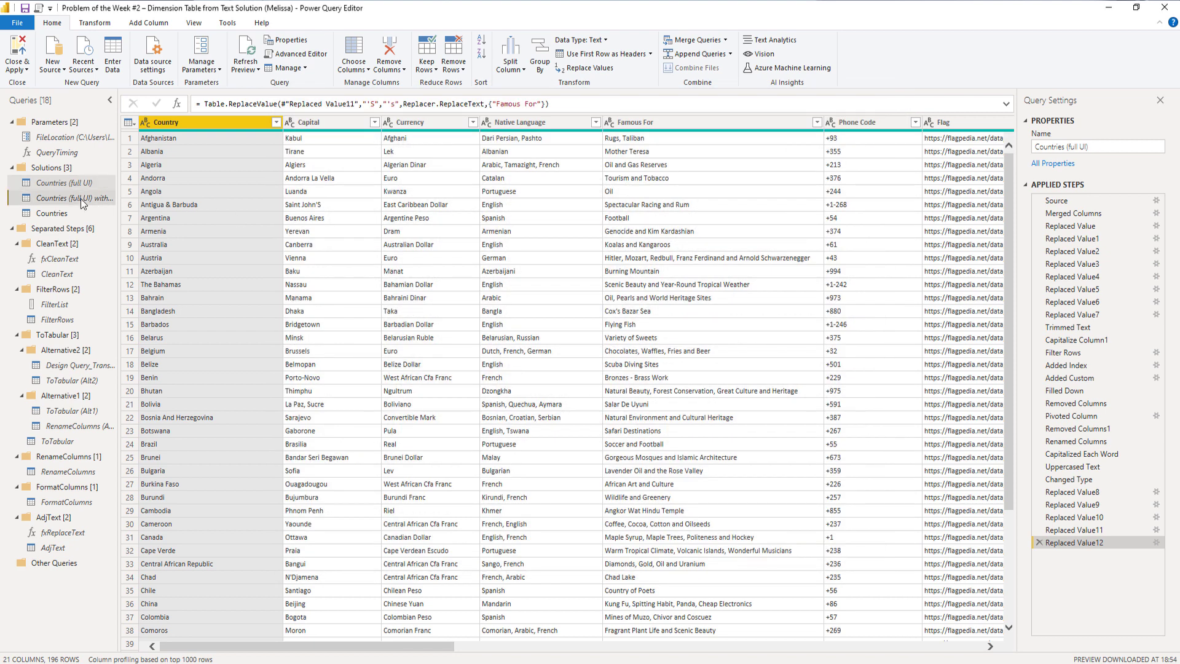
left_click(300, 53)
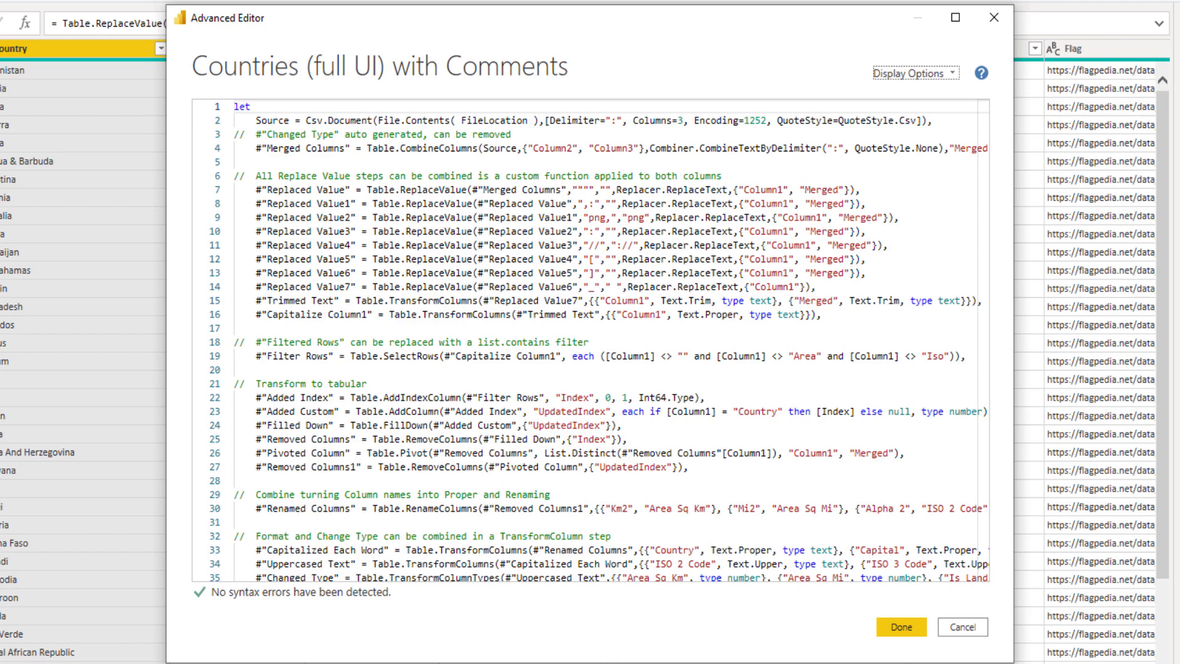
mouse_move(1079, 16)
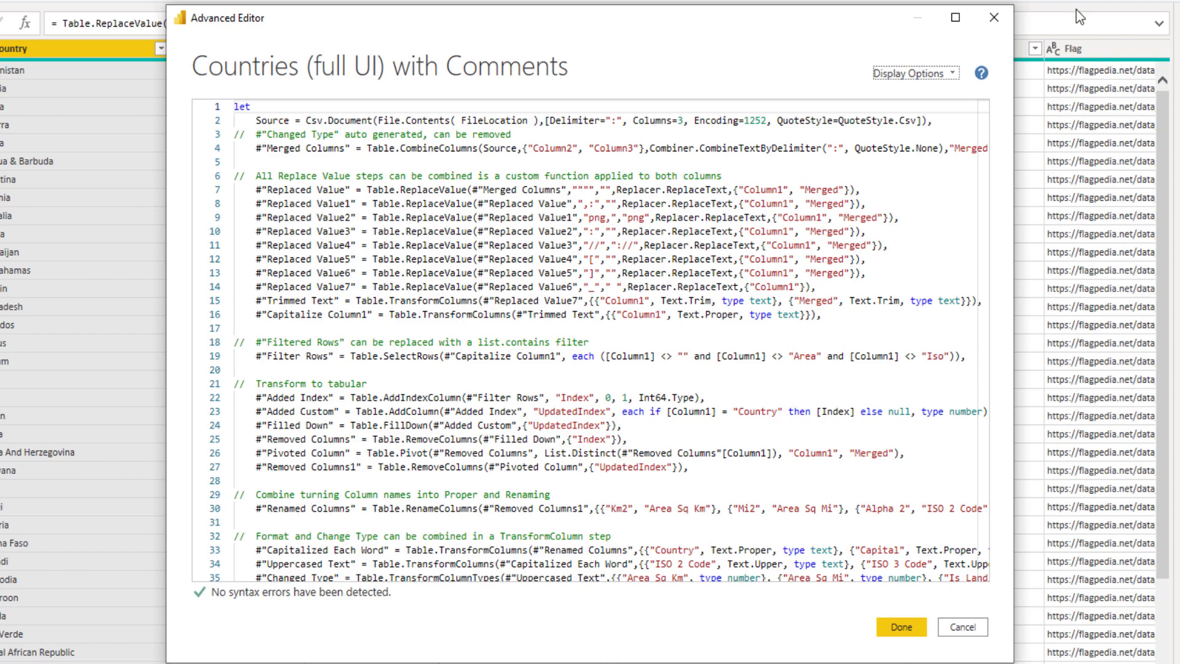
left_click(900, 626)
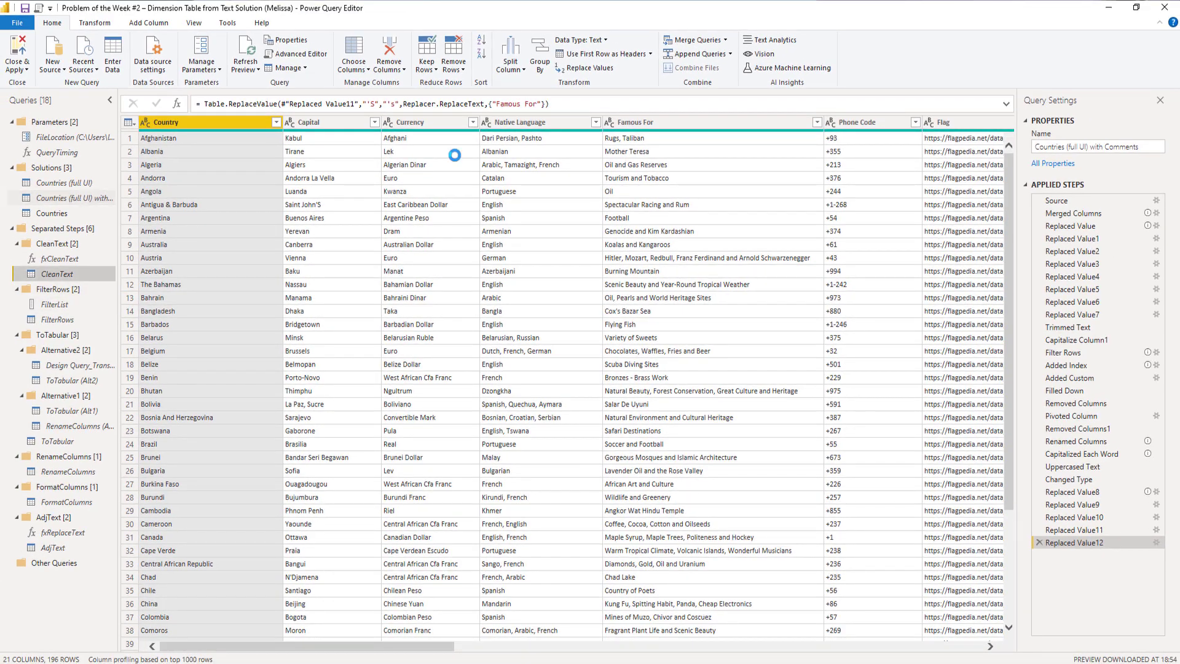
Inspect the CleanText query, then move to the fxCleanText function query.
left_click(1070, 225)
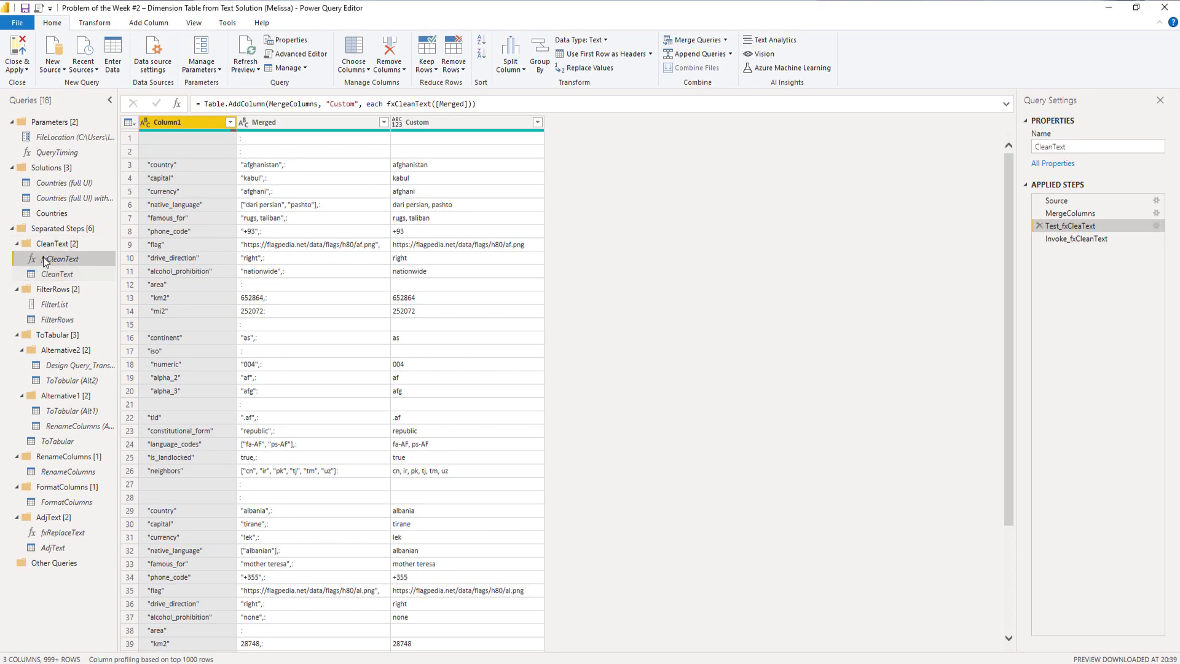
left_click(300, 53)
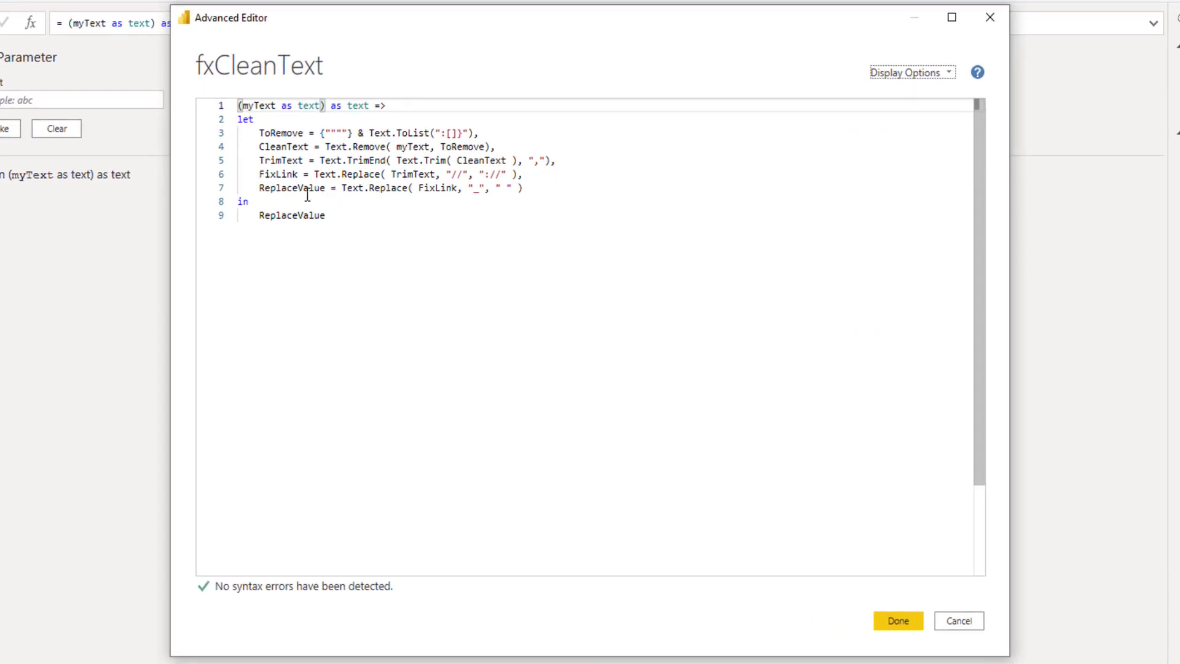
mouse_move(448, 237)
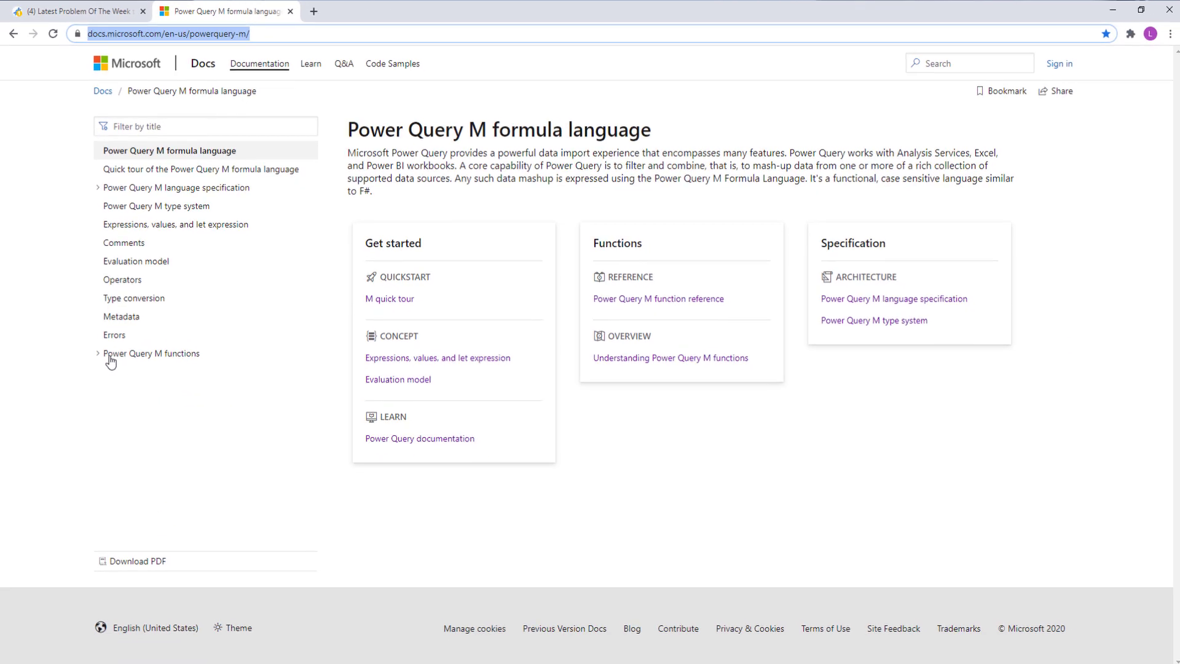
Navigate the Docs sidebar through Power Query M categories to the Text functions overview page.
left_click(152, 352)
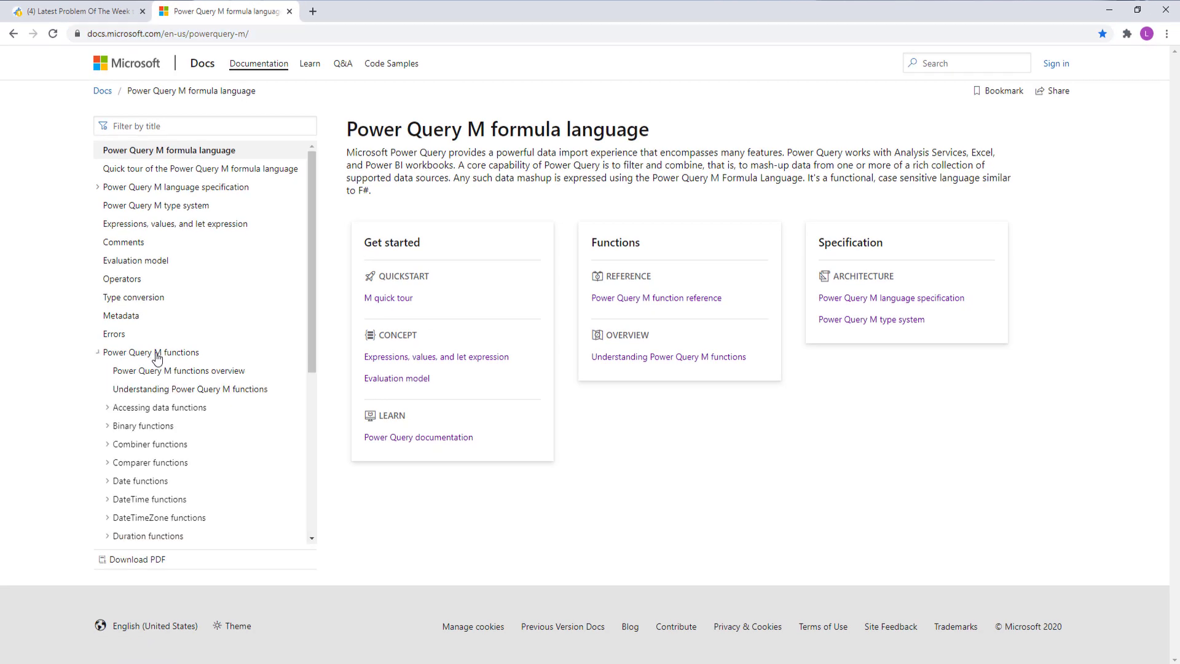
scroll("down", 3)
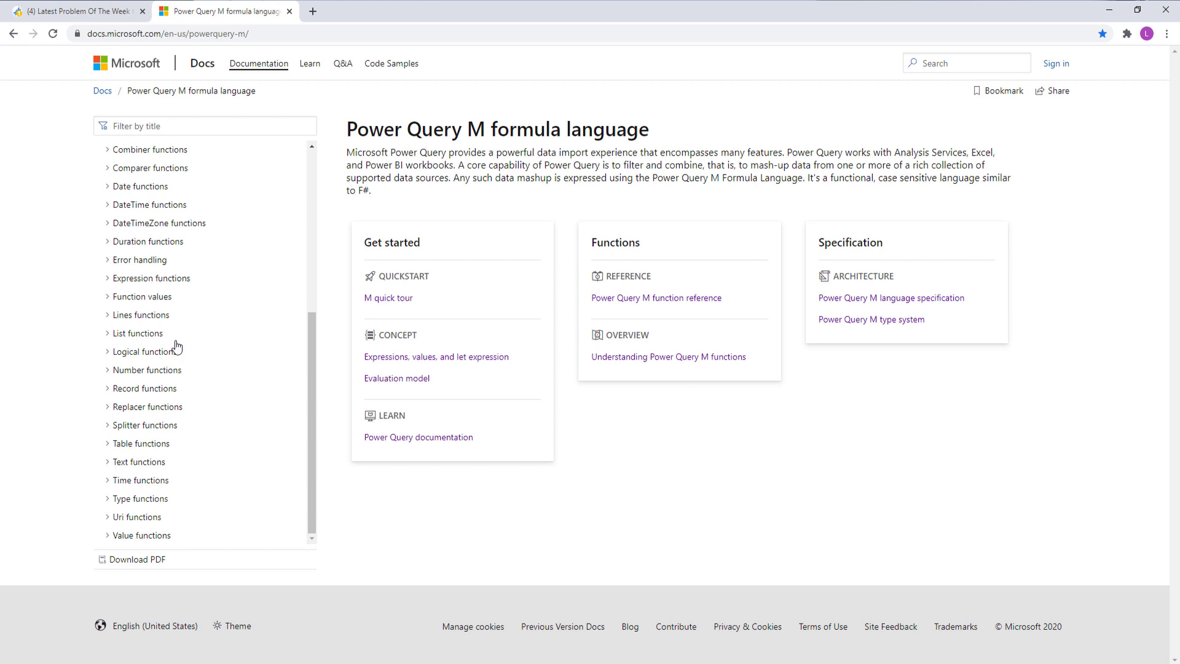
left_click(138, 461)
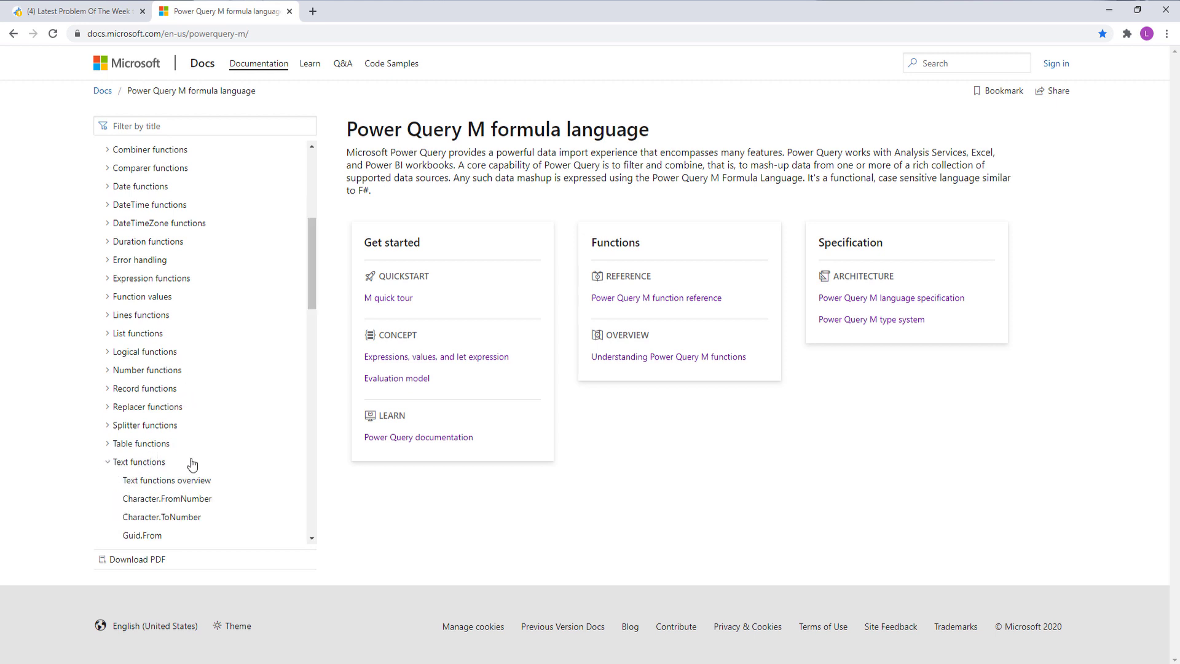
mouse_move(166, 481)
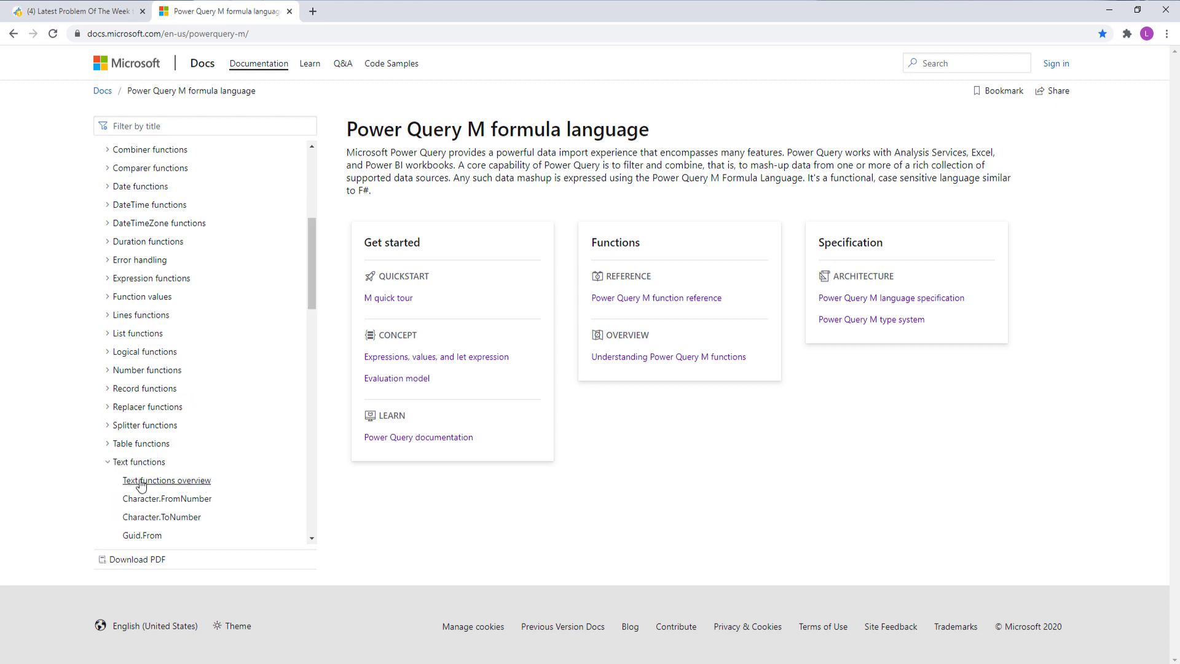
left_click(166, 480)
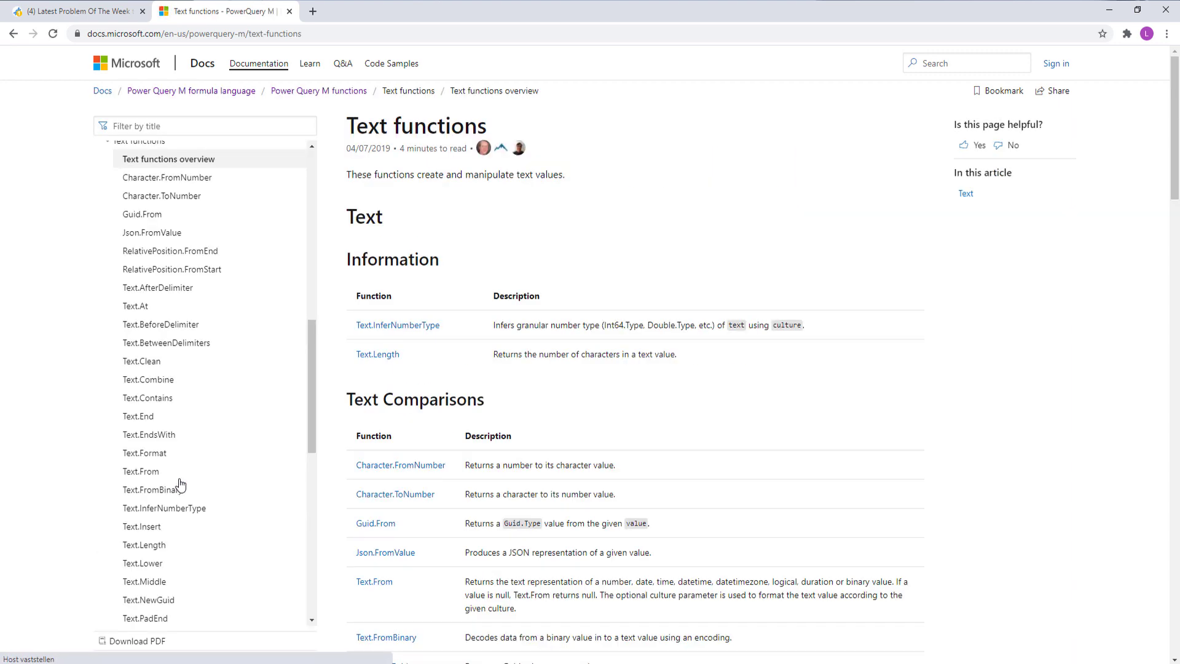
mouse_move(827, 219)
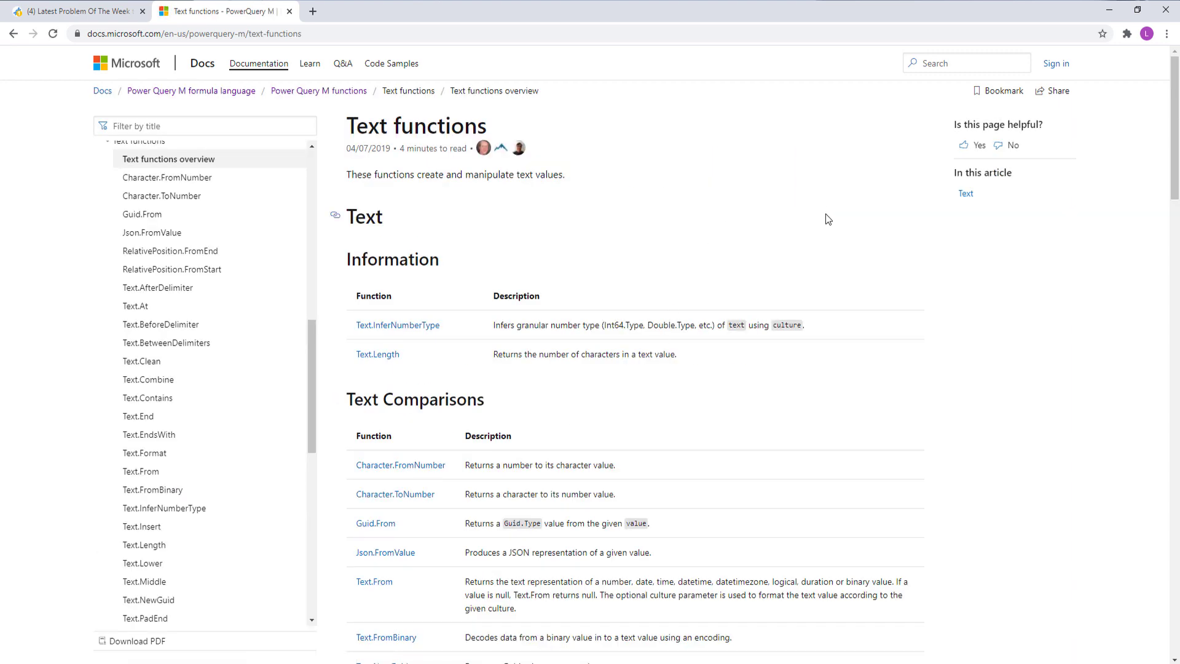
Browse the overview's modification and membership function tables, then scroll back up.
scroll("down", 3)
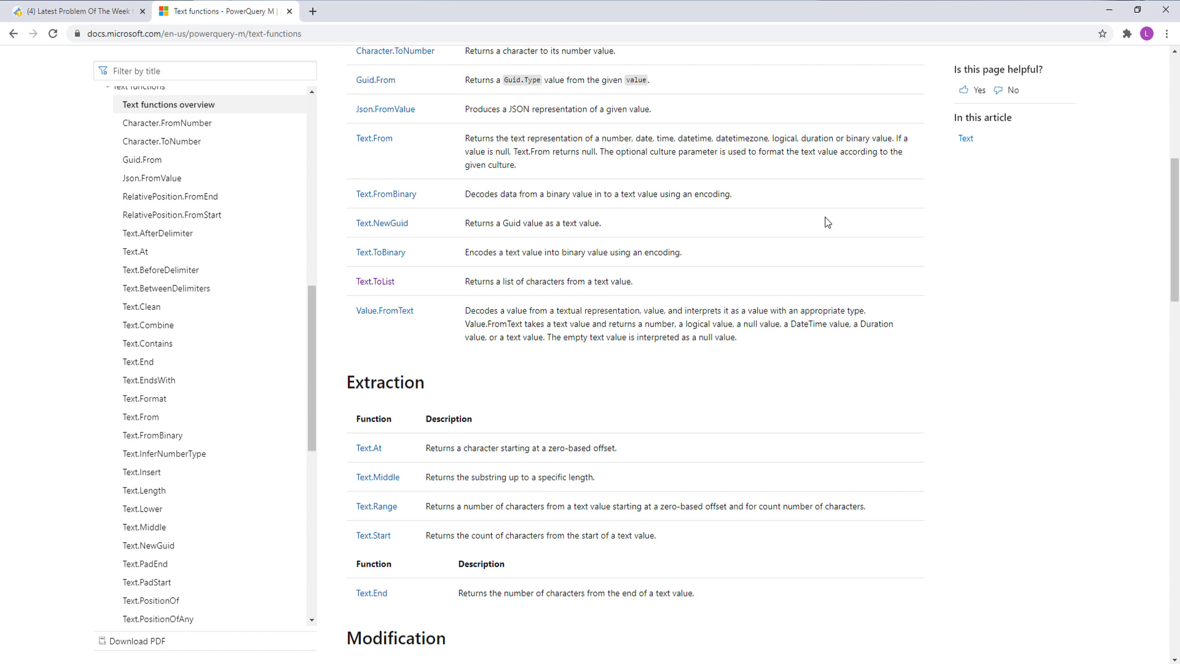
scroll("down", 3)
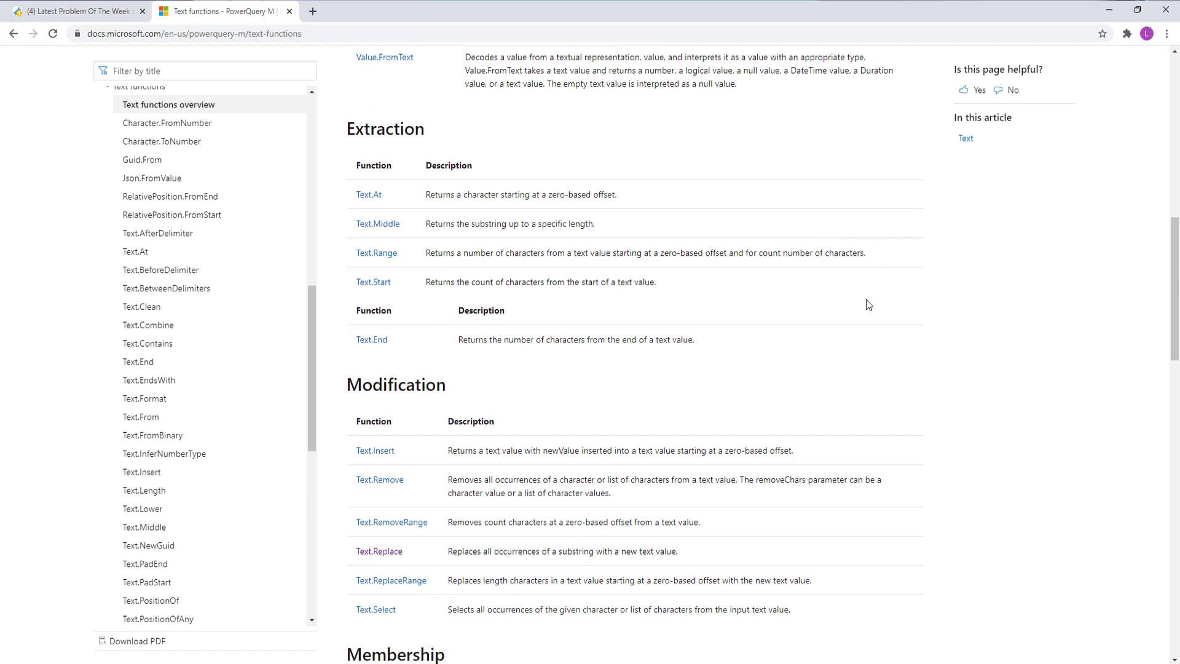
scroll("down", 3)
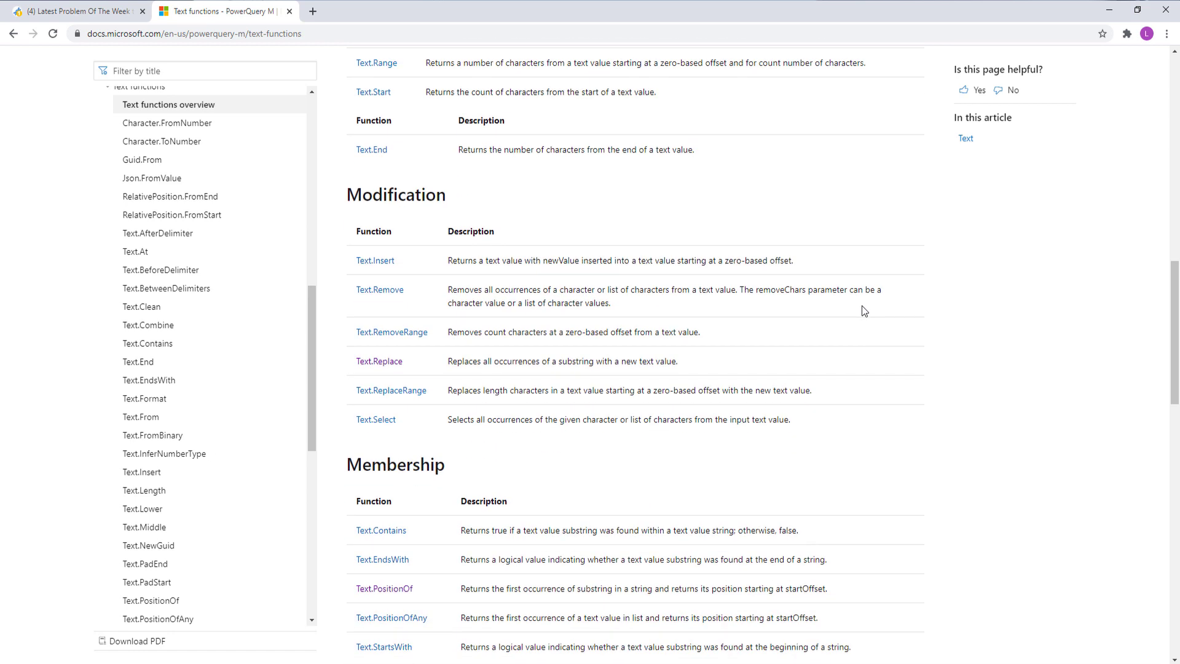
scroll("down", 3)
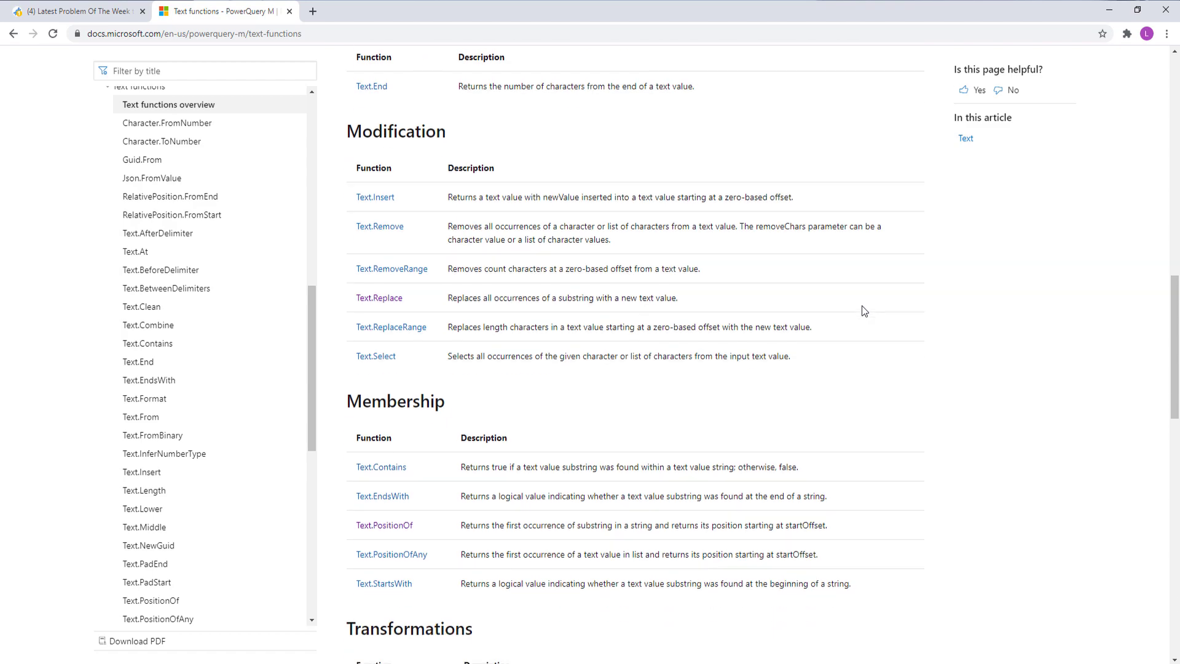
scroll("up", 3)
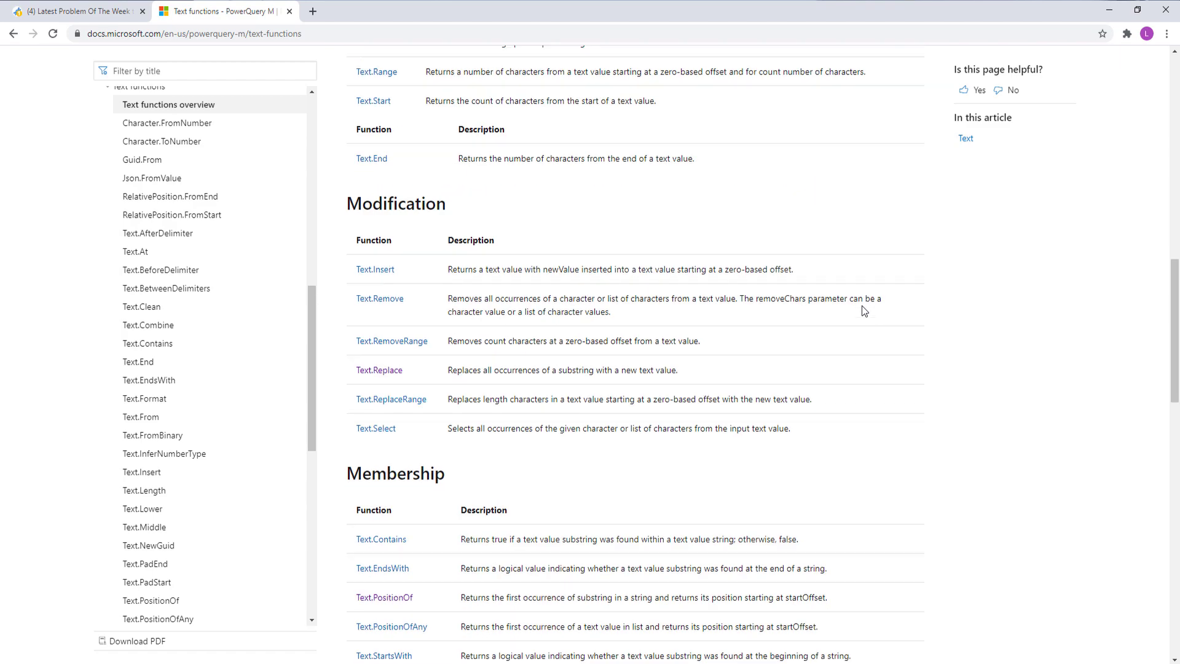
scroll("up", 3)
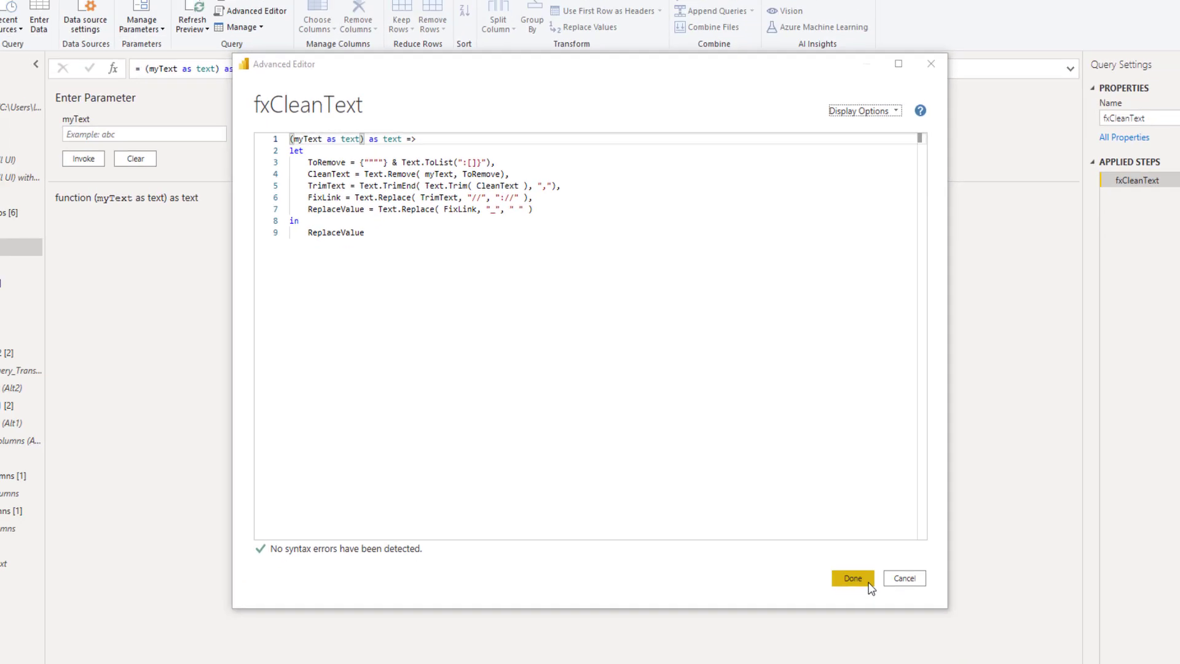
Leave the fxCleanText code and view ToTabular at its AddIndex and UpdateIndex applied steps.
left_click(851, 578)
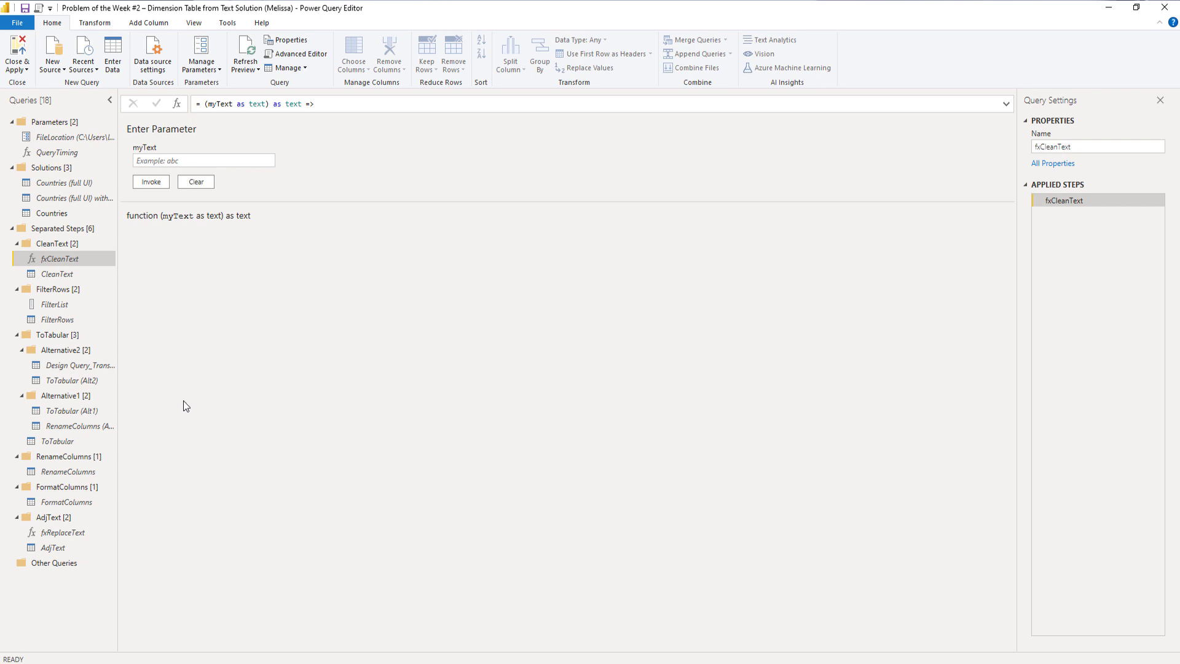
left_click(58, 442)
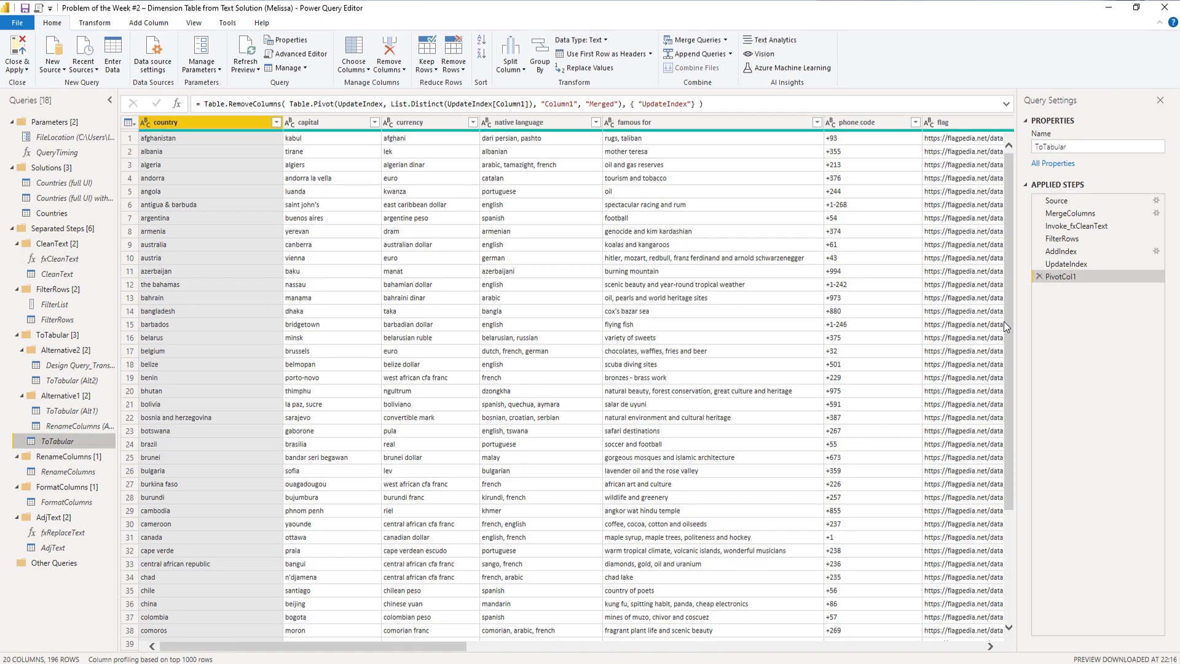
left_click(1061, 251)
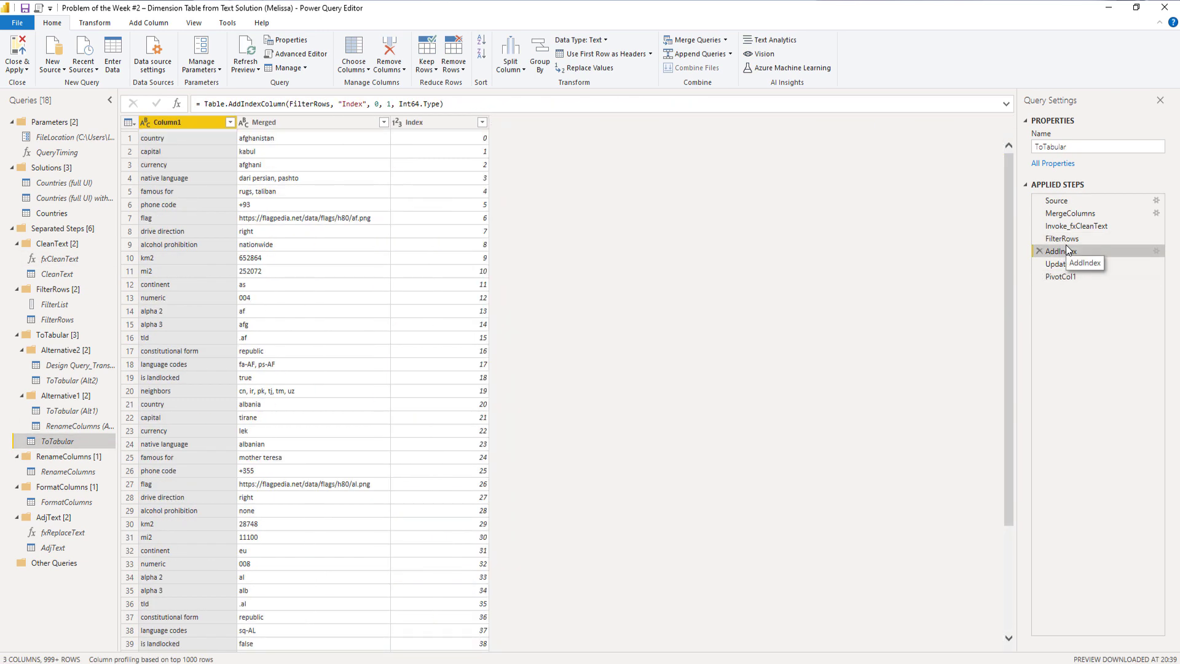
left_click(1061, 251)
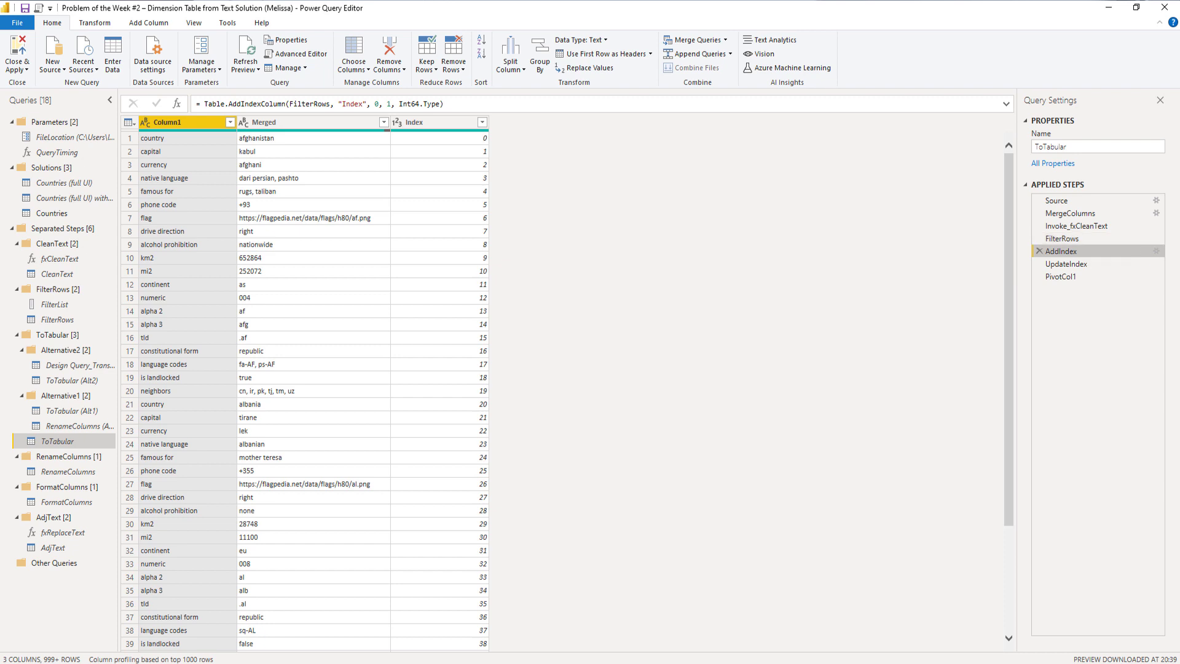
left_click(1066, 263)
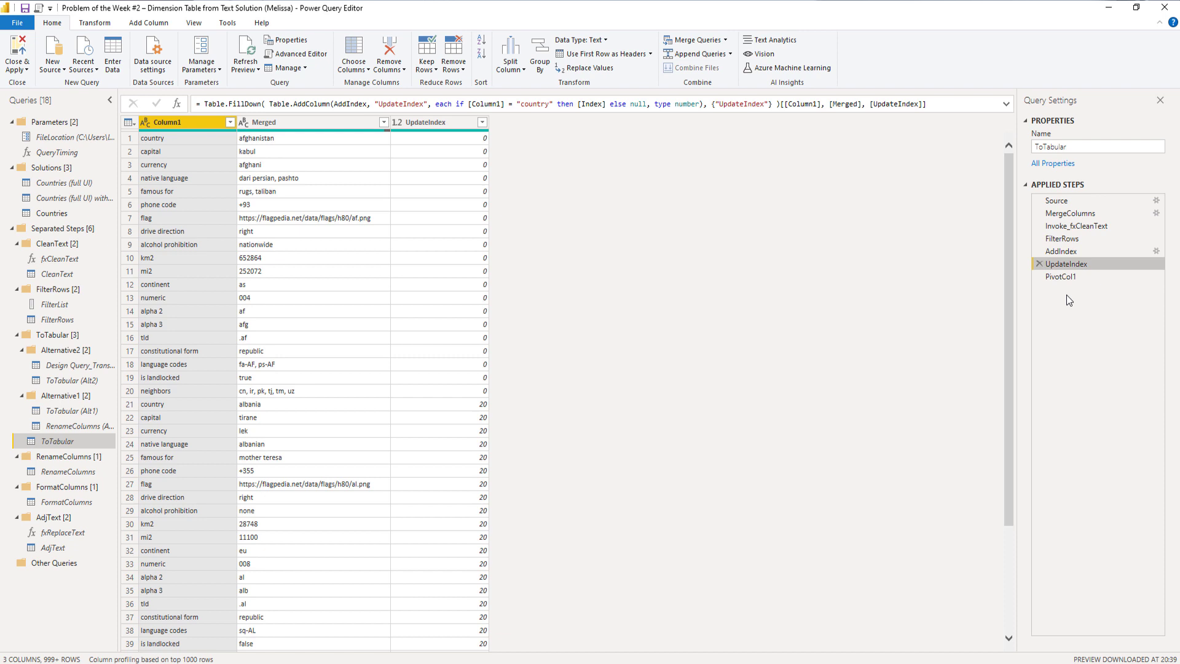
mouse_move(1061, 277)
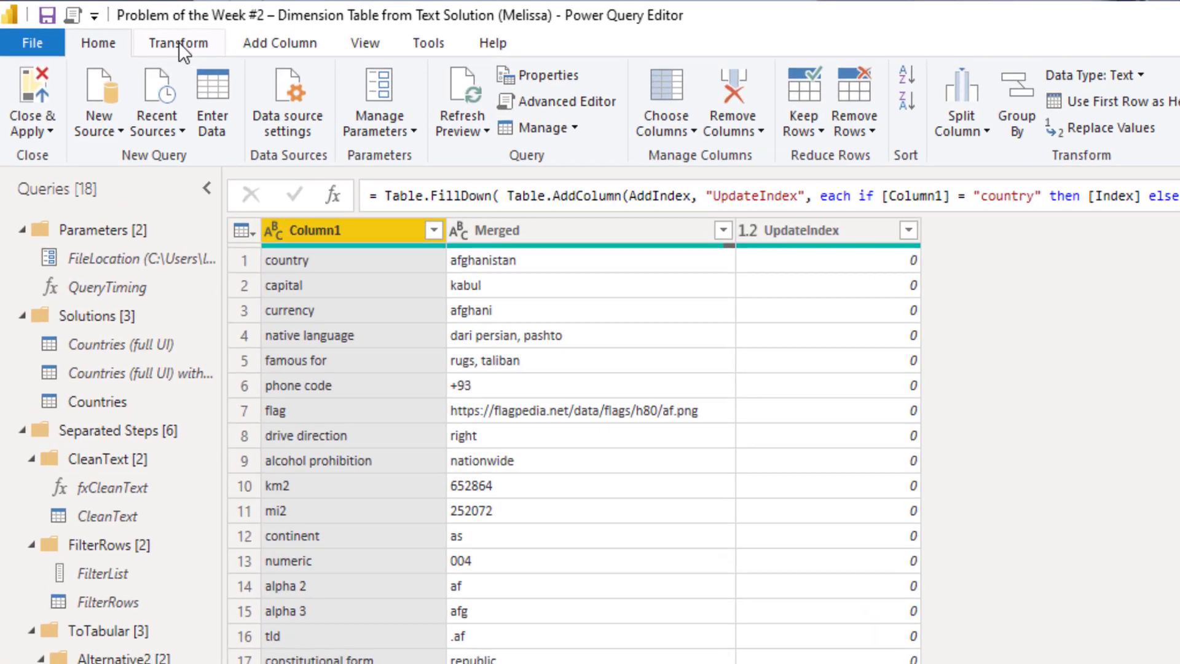
Insert a Pivot Column step after UpdateIndex, bringing up settings pivoting Column1 with Merged values.
left_click(183, 43)
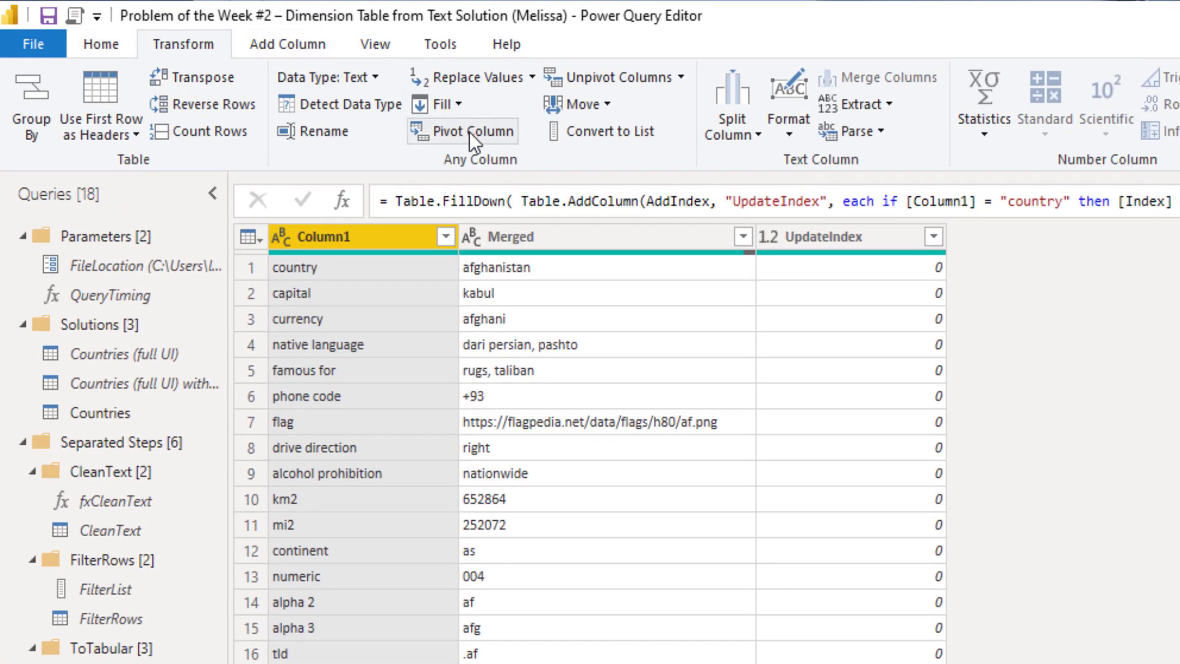
mouse_move(367, 236)
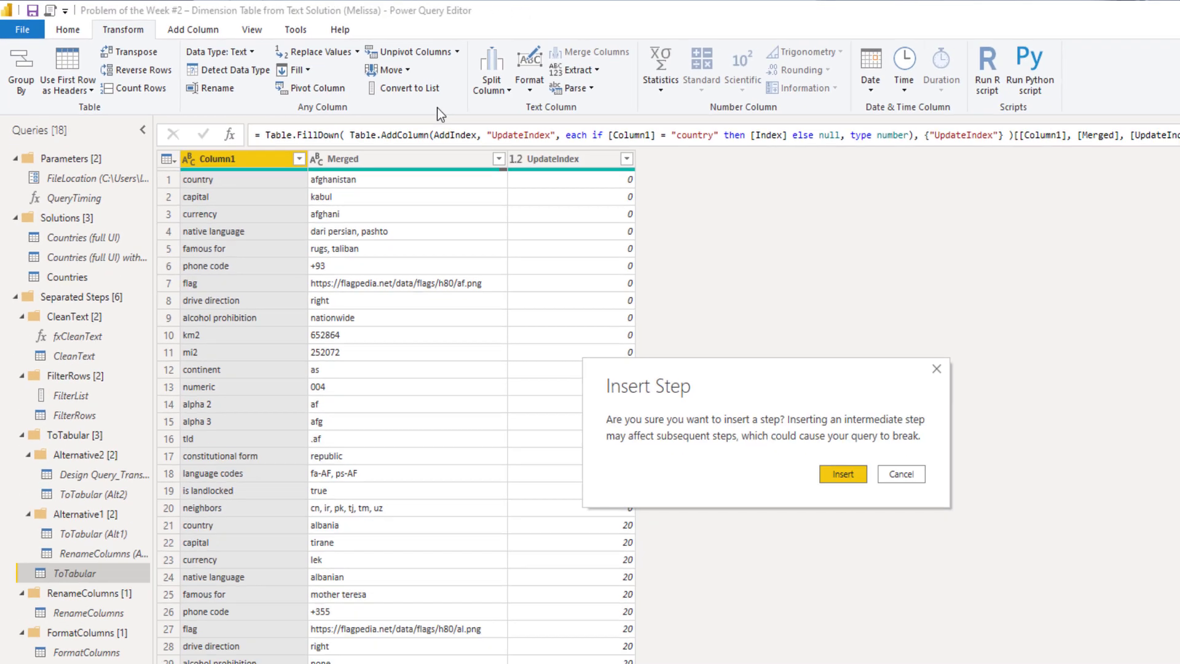
left_click(842, 474)
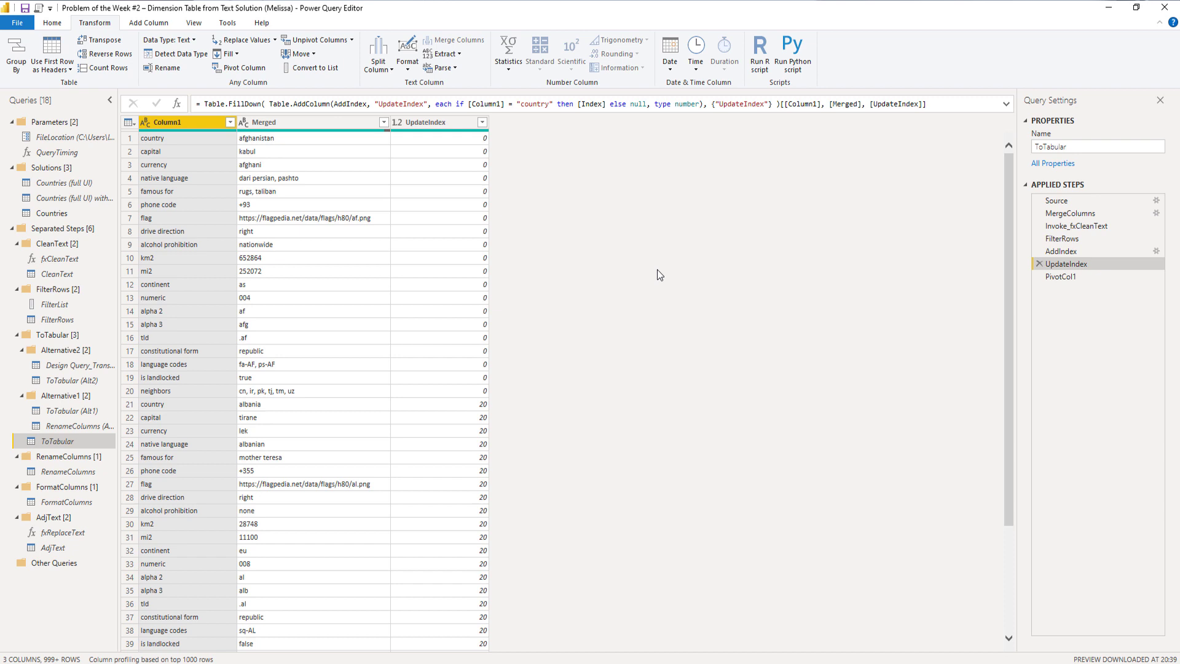
left_click(242, 66)
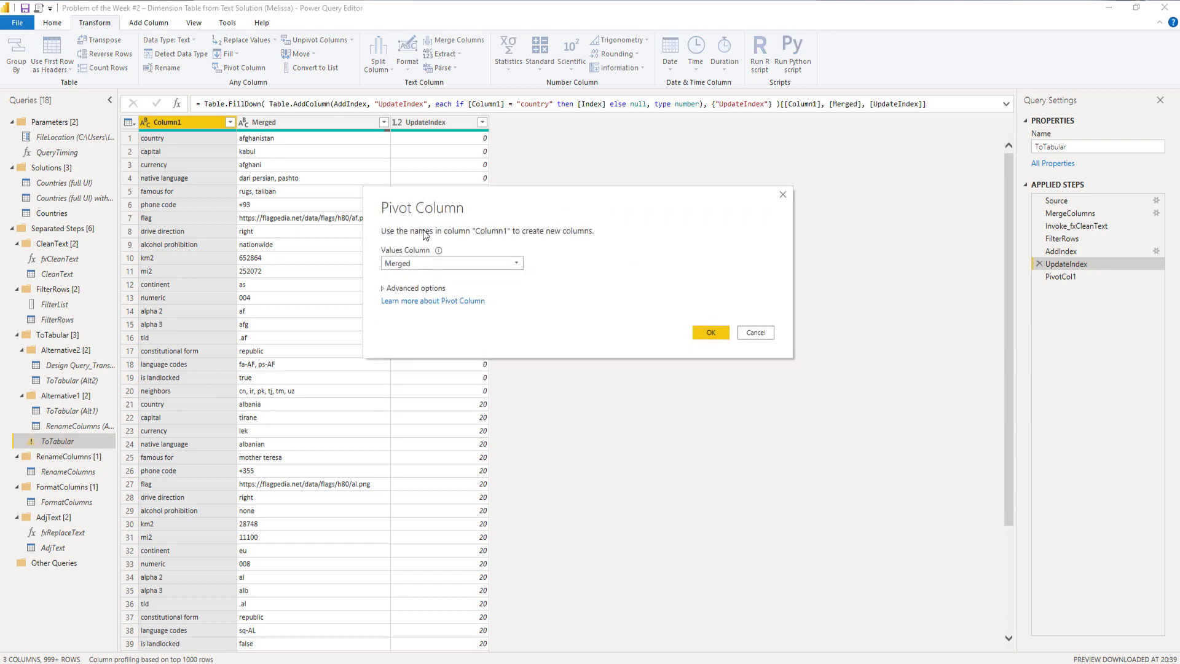
mouse_move(439, 241)
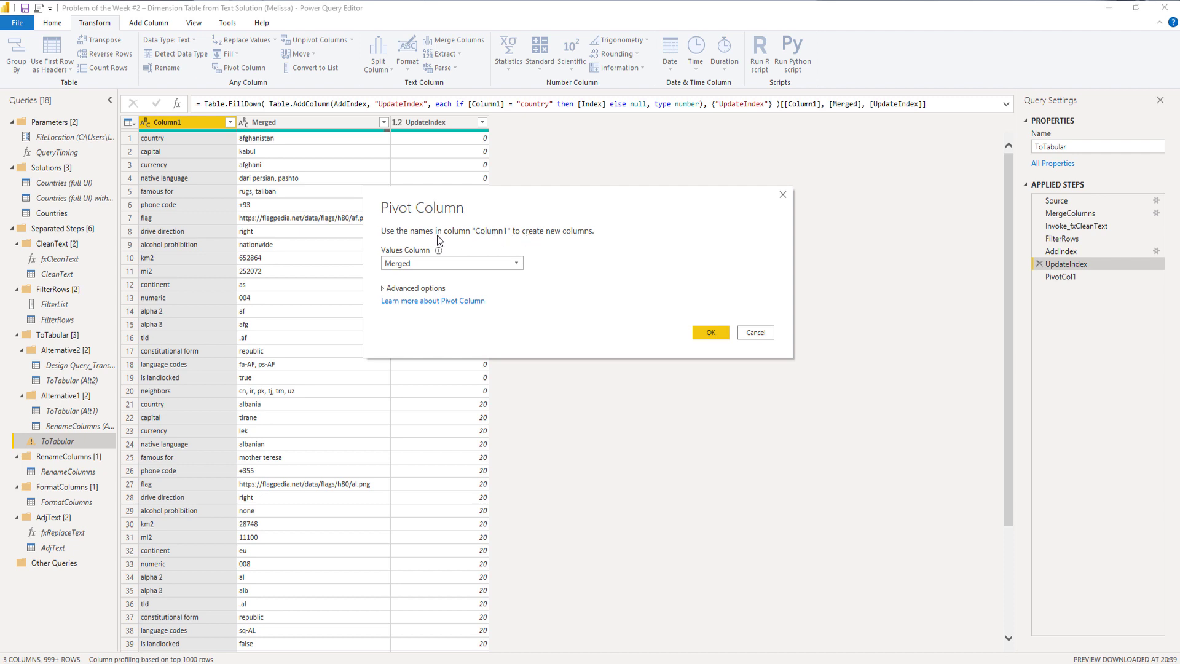
mouse_move(436, 274)
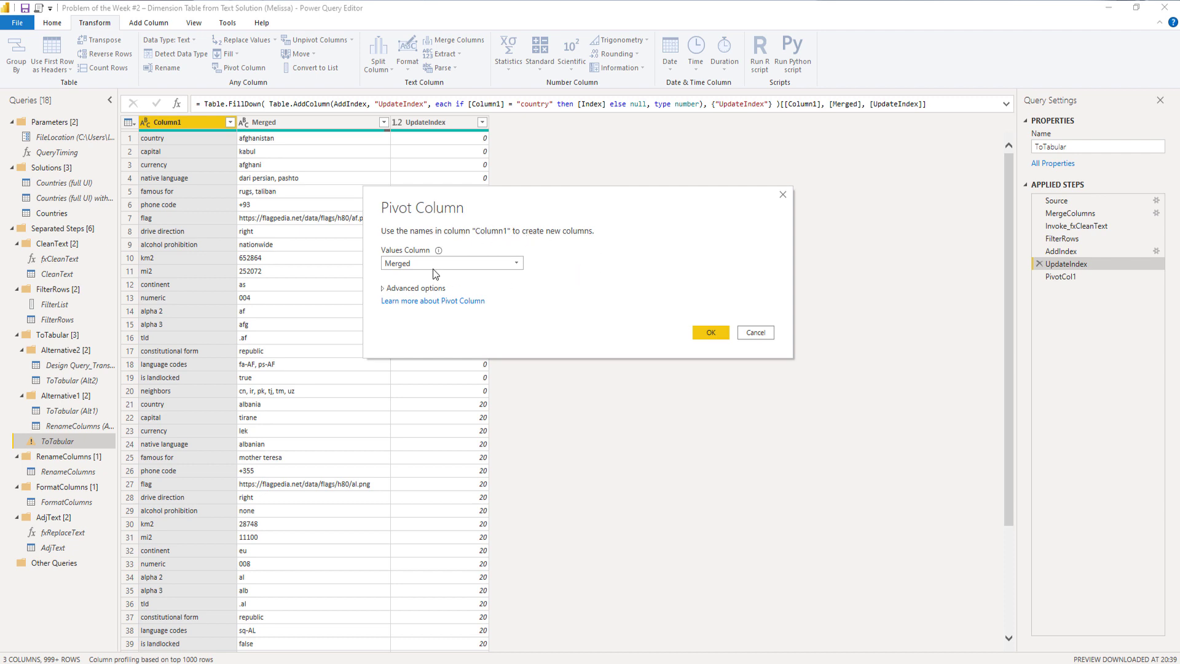
mouse_move(581, 228)
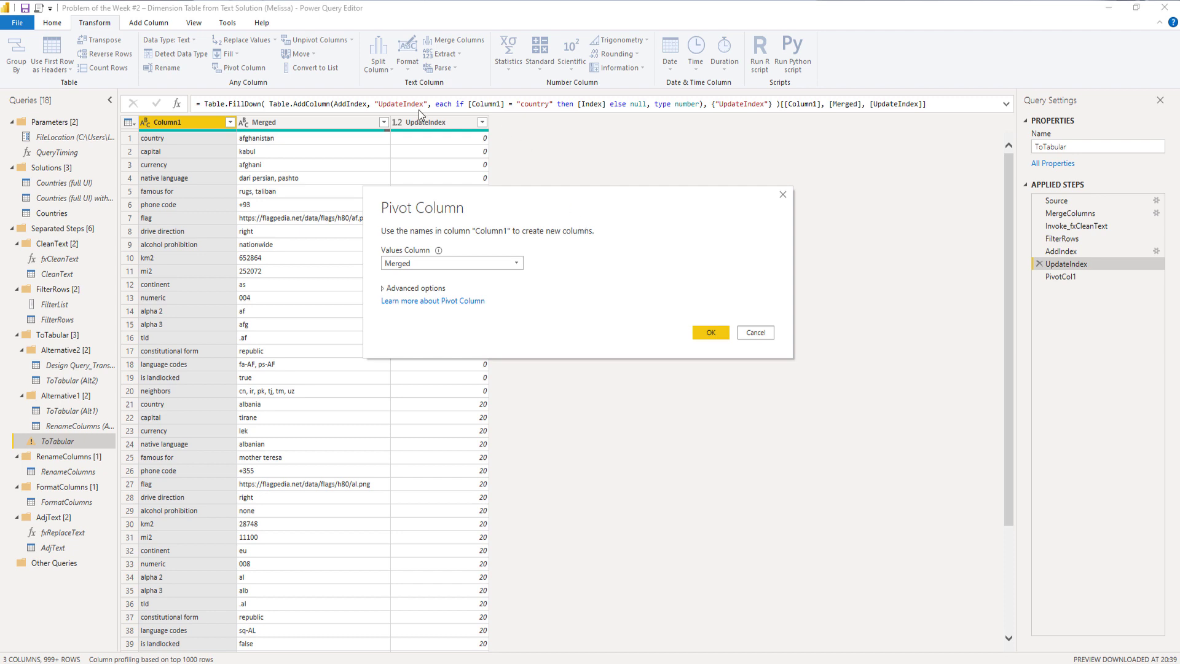
Pivot Column1 on the Merged values with Don't Aggregate, yielding one row per country.
left_click(414, 287)
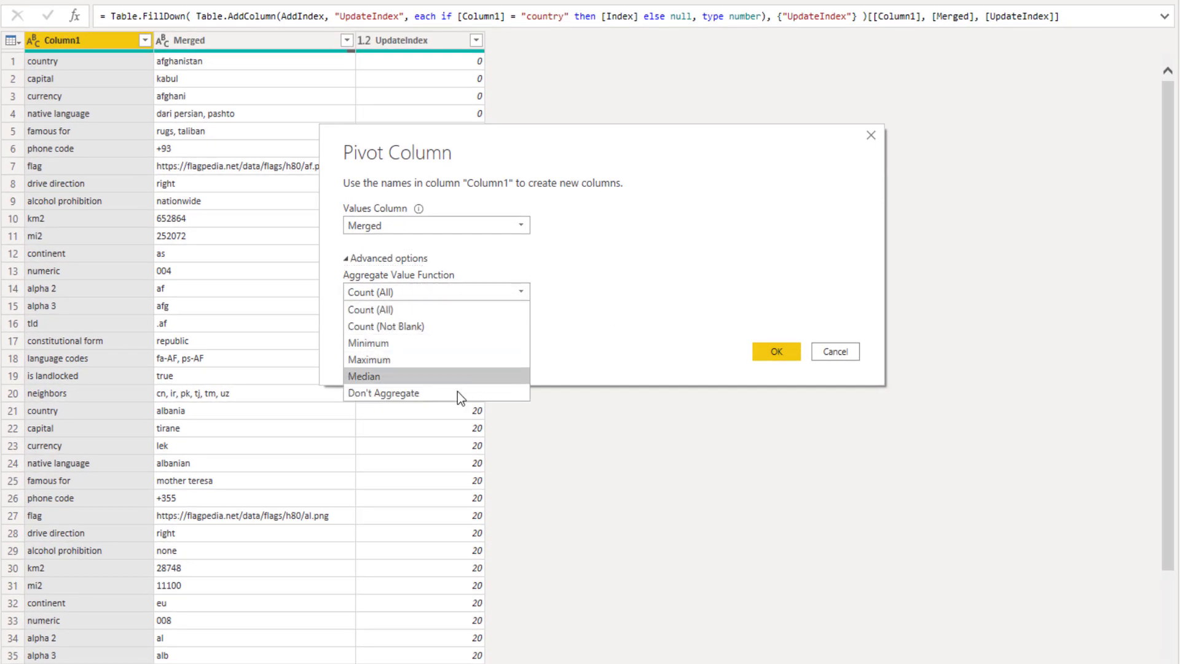
left_click(383, 392)
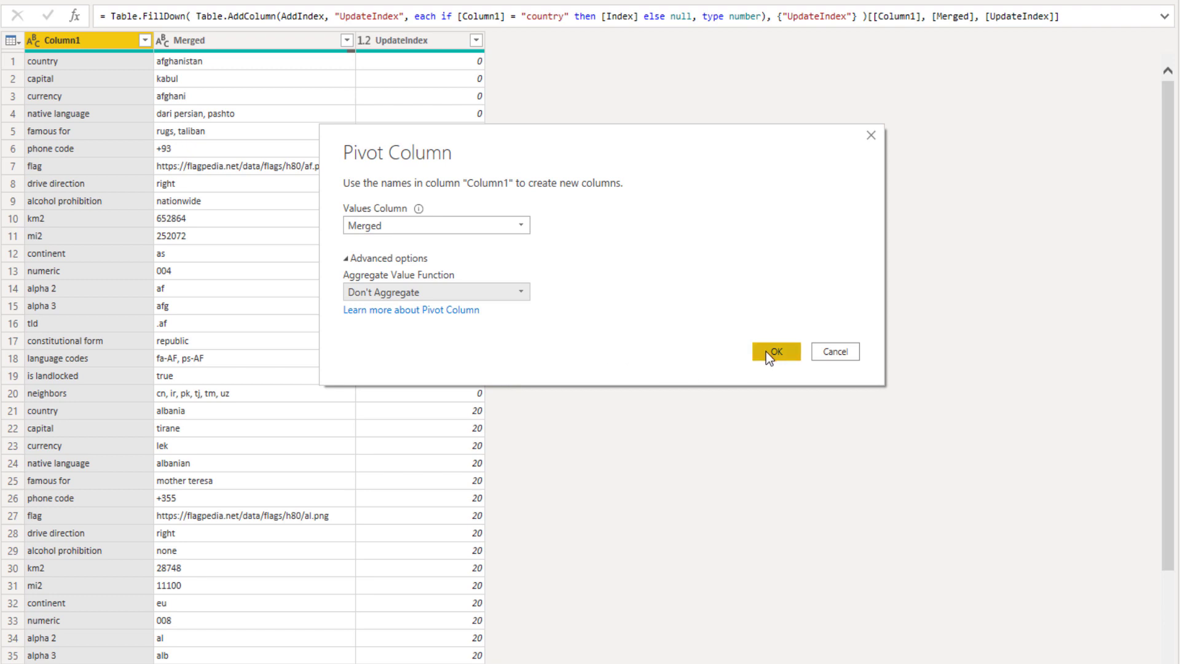
left_click(777, 352)
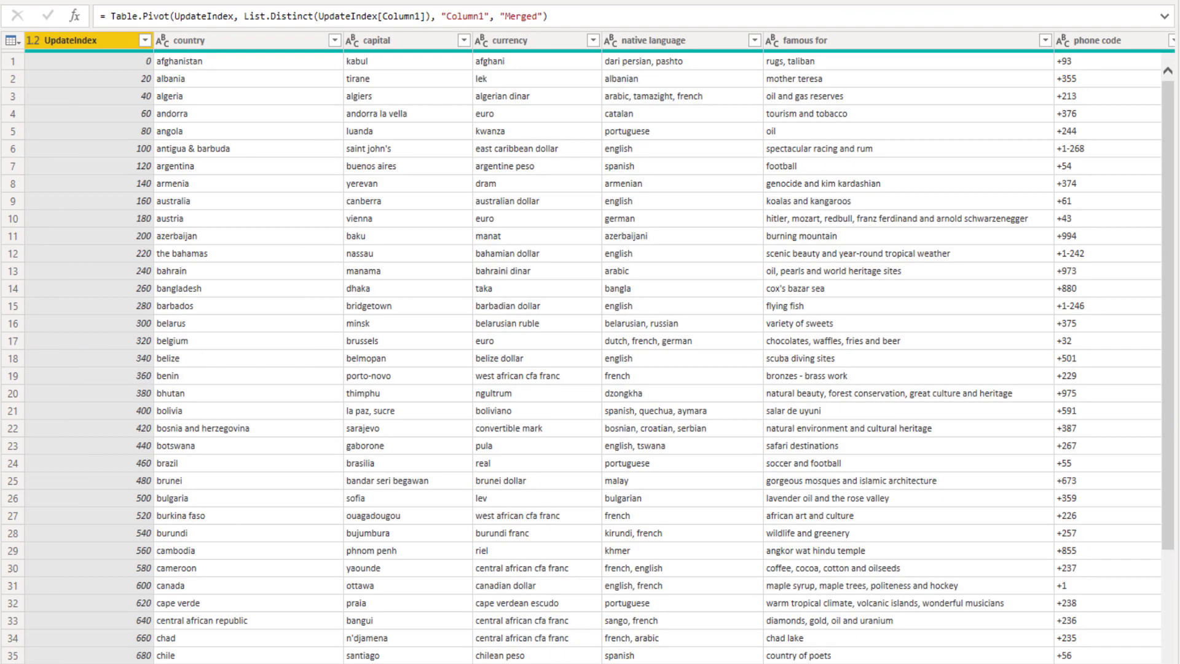